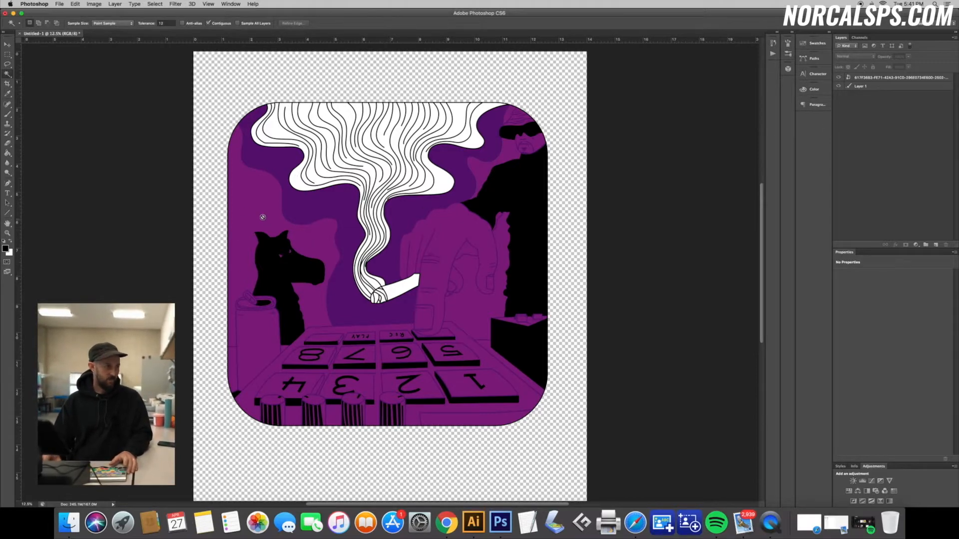
pyautogui.moveTo(385, 167)
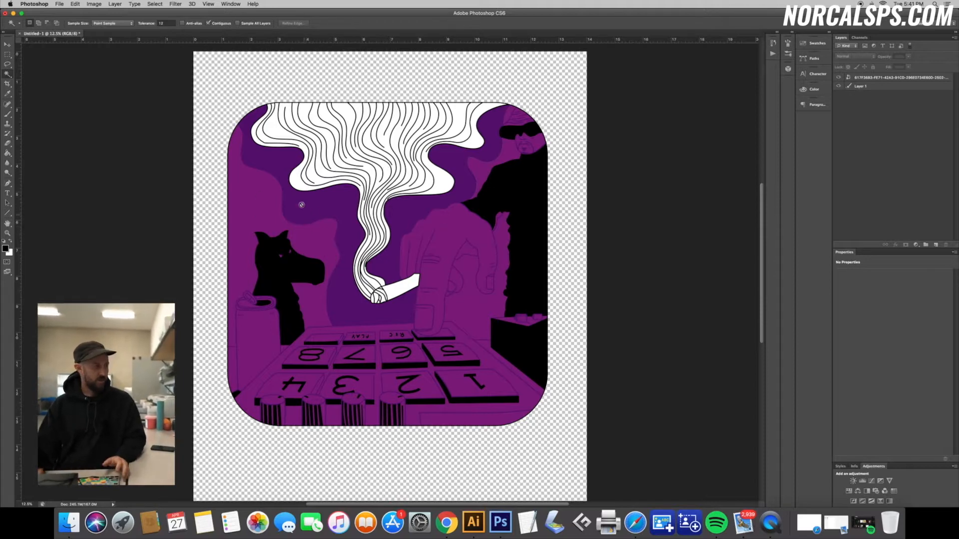
# - Dismiss the repeated 'no layers are selected' warnings so the artwork can be edited
pyautogui.click(7, 44)
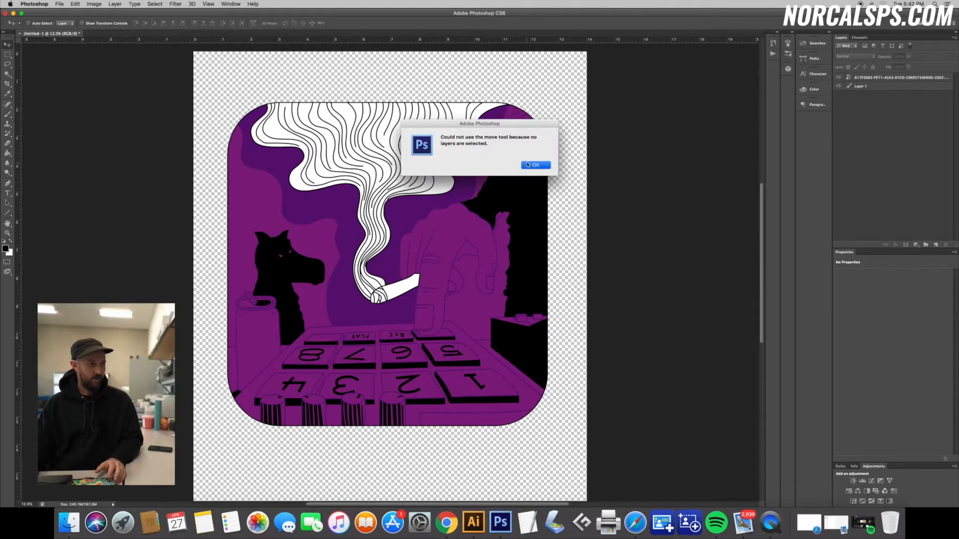
pyautogui.click(535, 166)
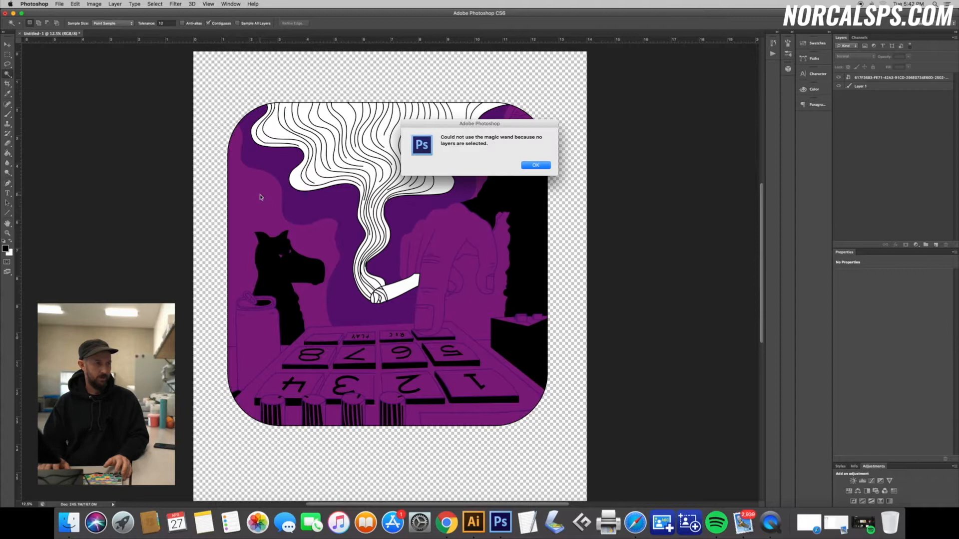
pyautogui.click(535, 166)
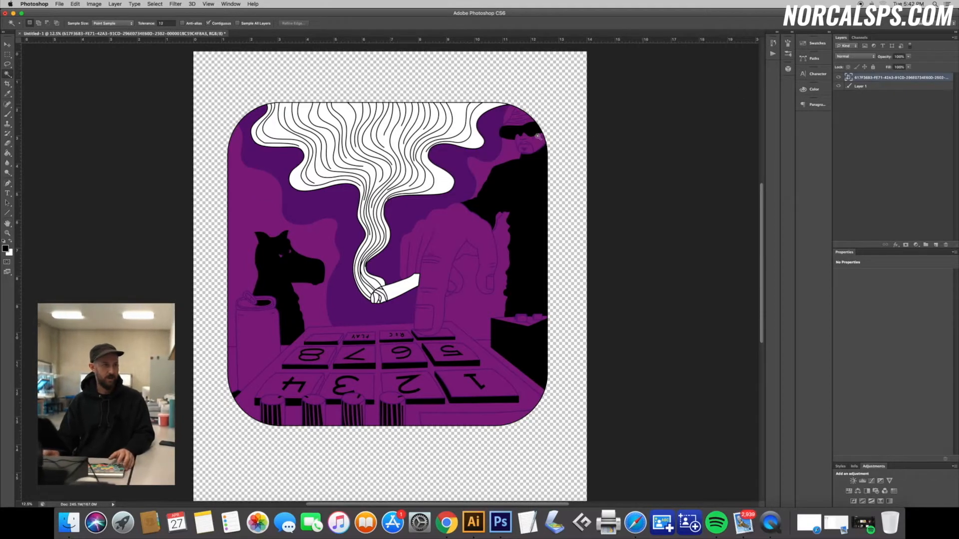
pyautogui.moveTo(254, 196)
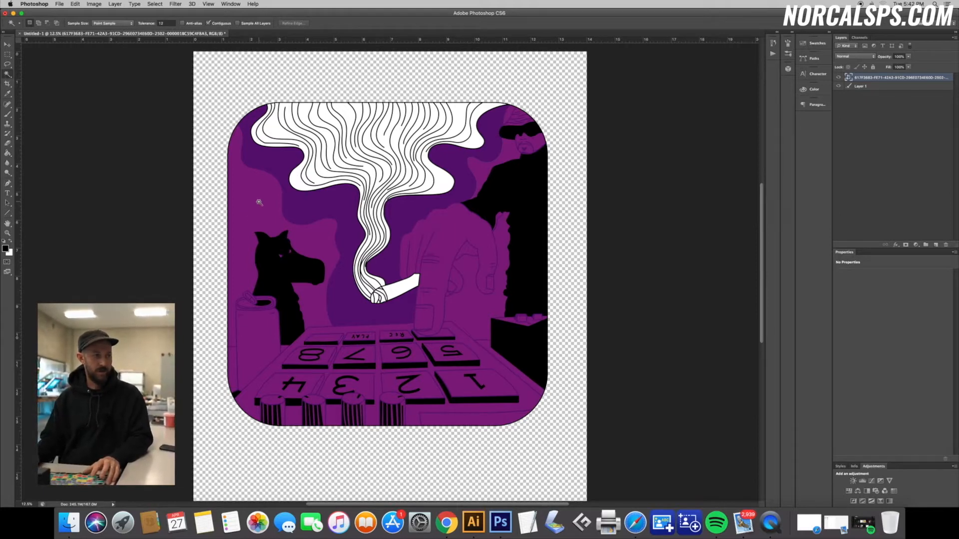
# - Magic-wand the medium purple with Similar, copy it to new Layer 2, and check it
pyautogui.click(259, 202)
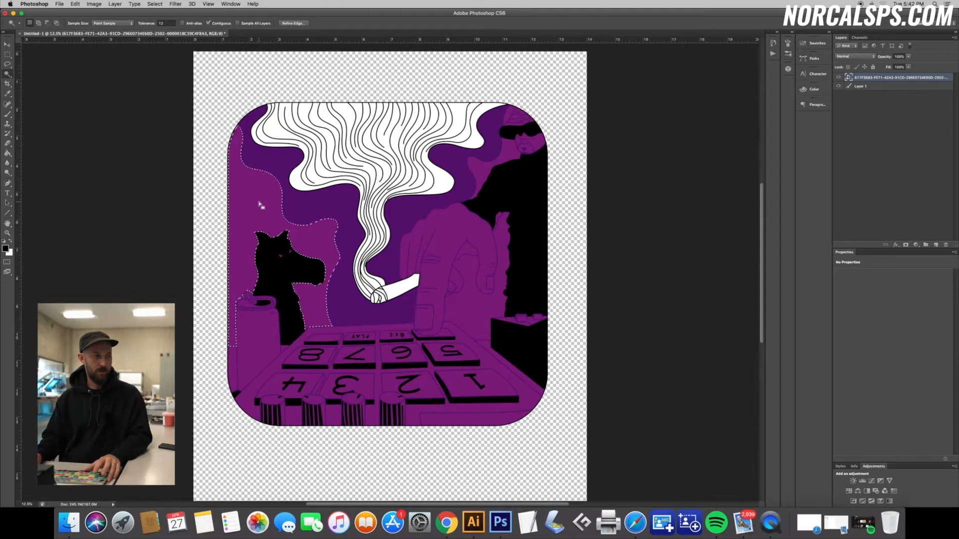
pyautogui.rightClick(259, 204)
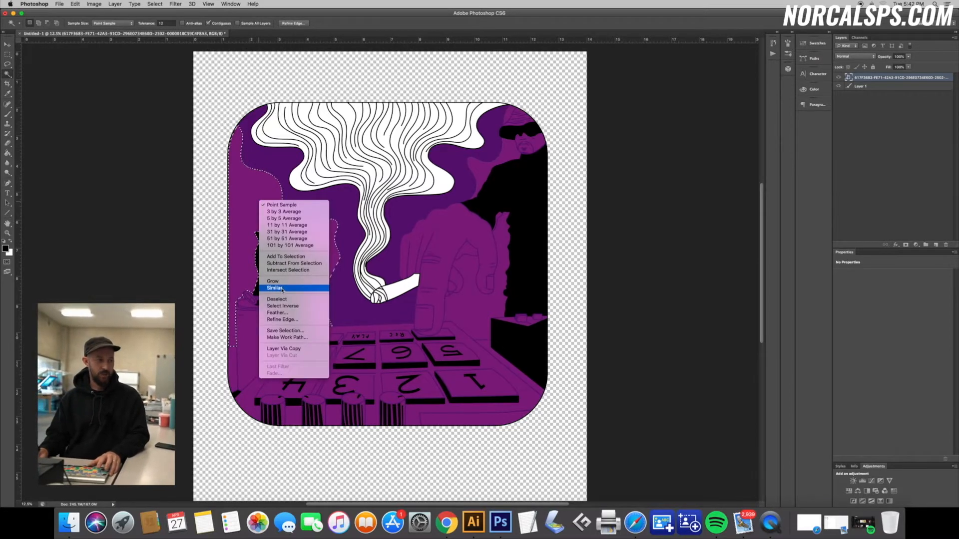
pyautogui.click(274, 288)
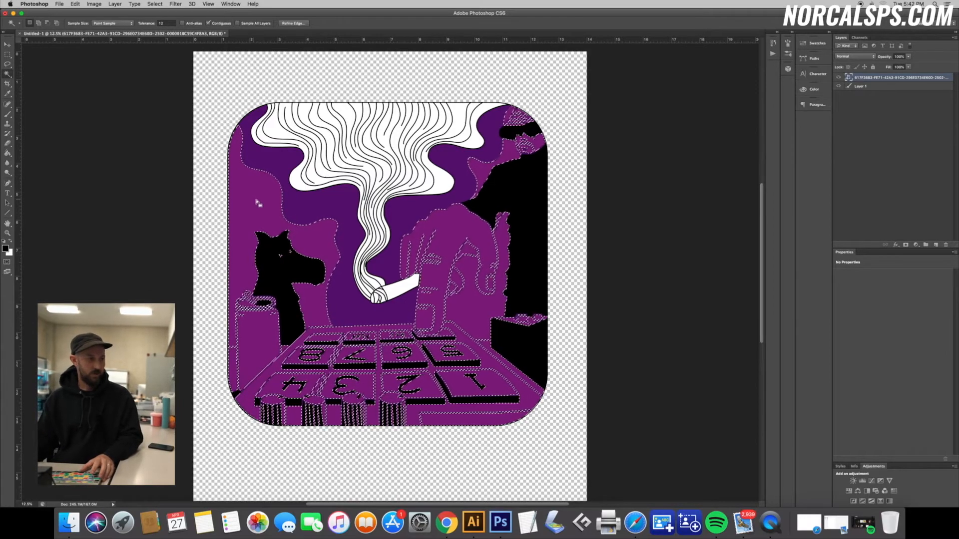
pyautogui.rightClick(257, 203)
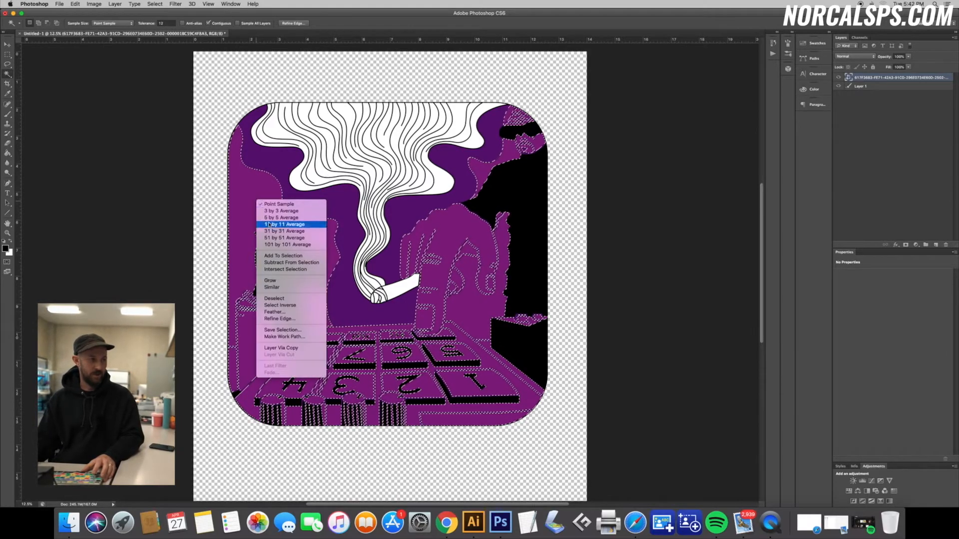
pyautogui.moveTo(281, 348)
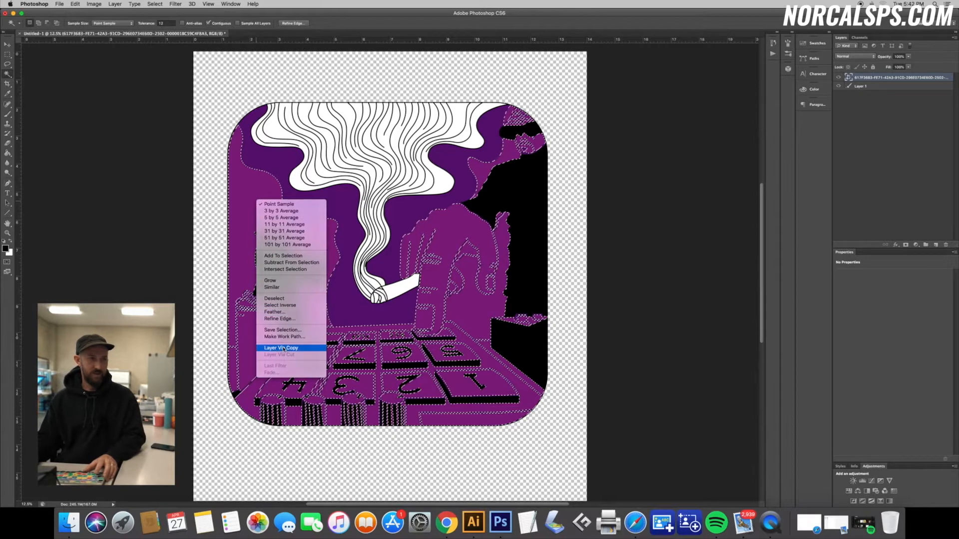
pyautogui.click(281, 348)
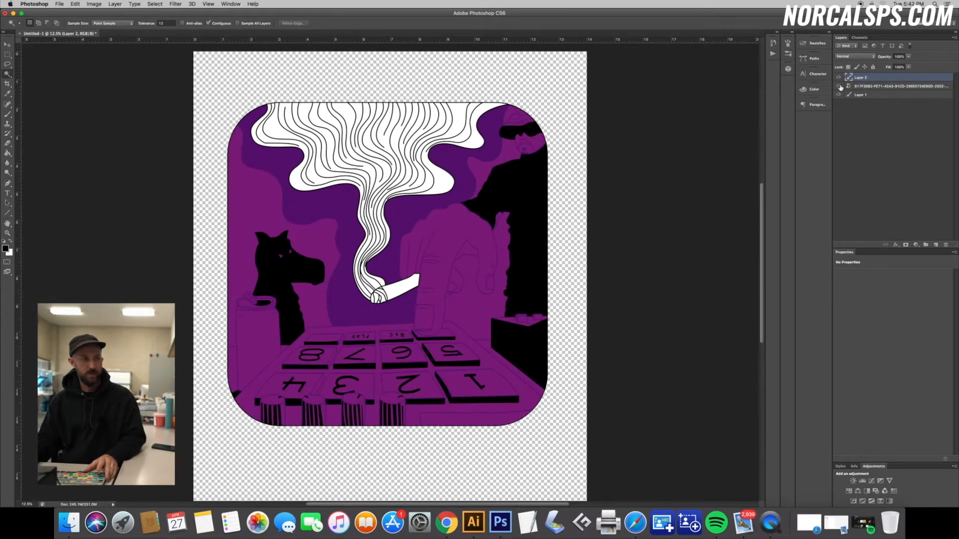
pyautogui.click(840, 86)
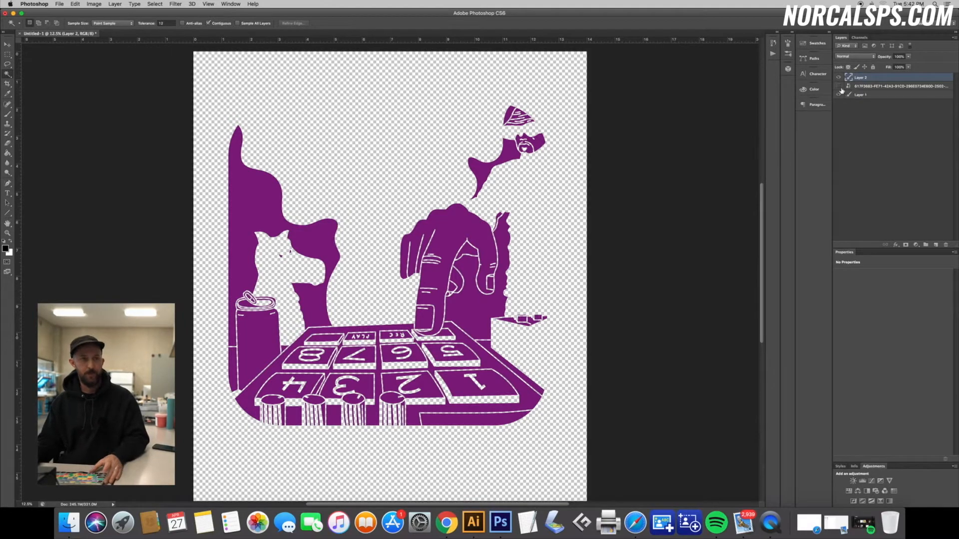
pyautogui.click(869, 86)
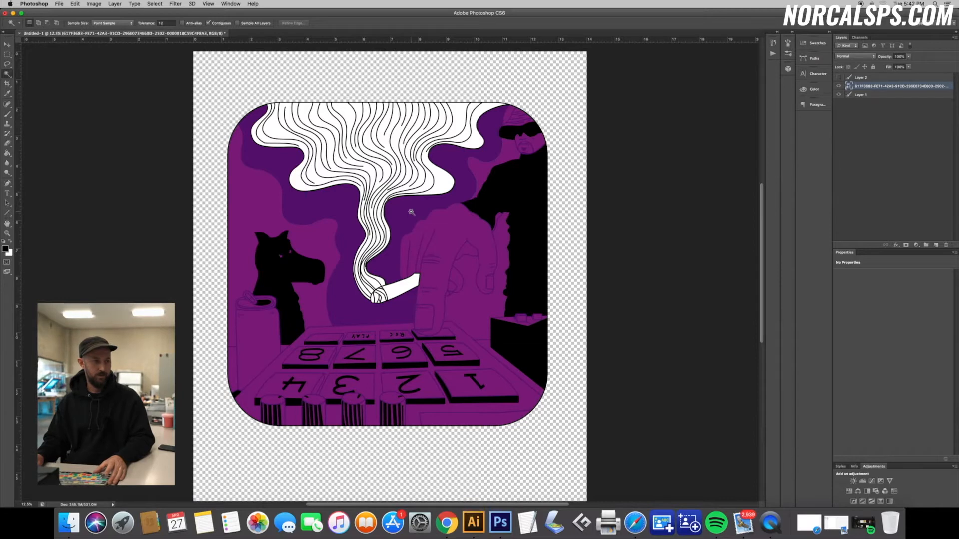
# - Copy the dark purple areas to Layer 3 and the white smoke areas to Layer 4
pyautogui.rightClick(412, 213)
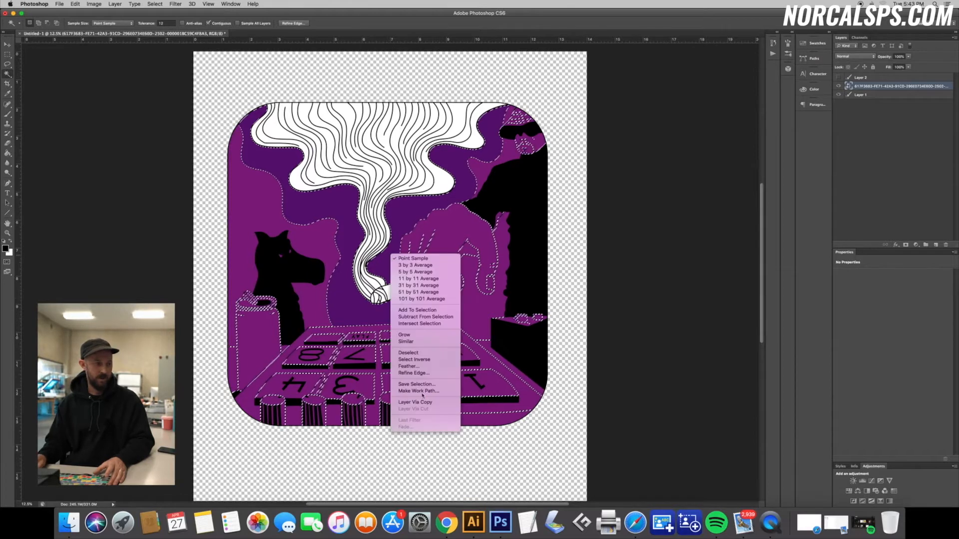
pyautogui.click(414, 402)
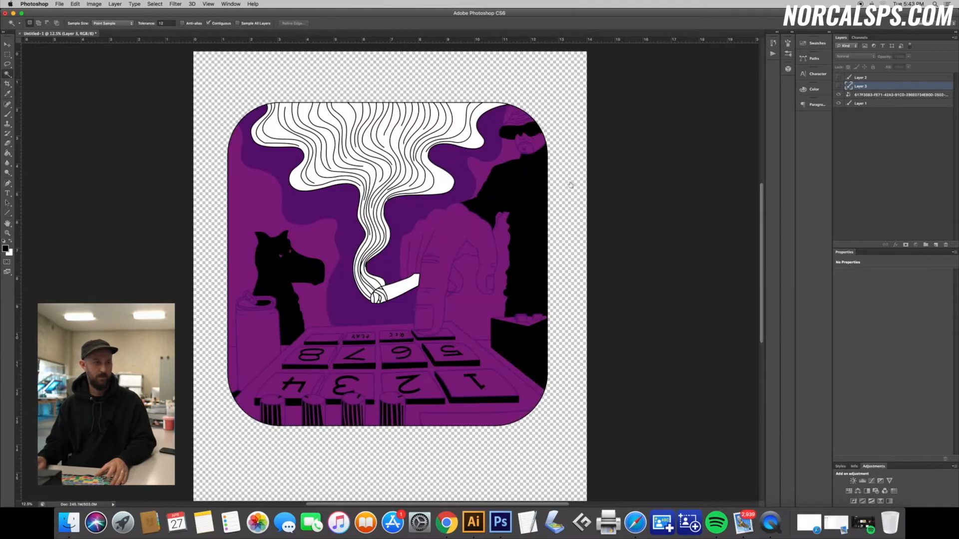
pyautogui.click(898, 95)
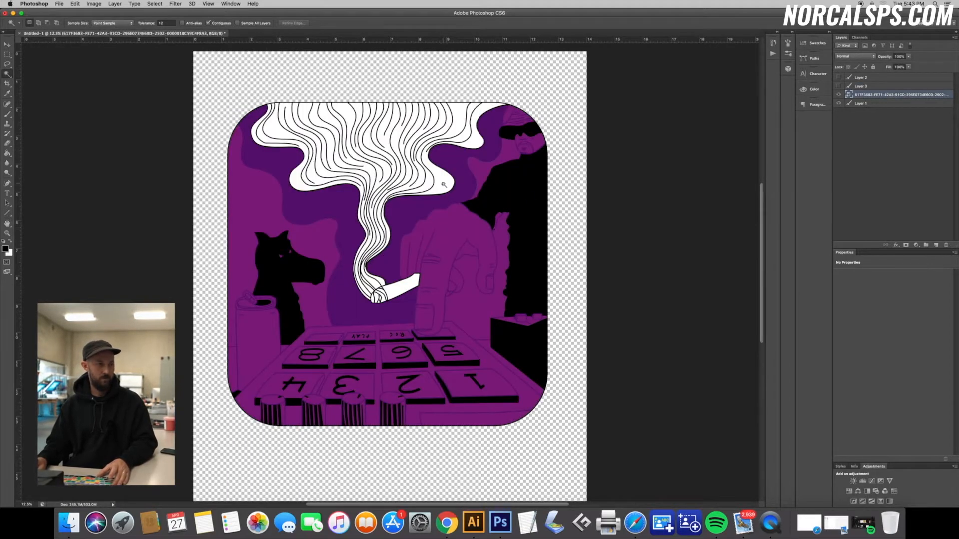
pyautogui.rightClick(443, 184)
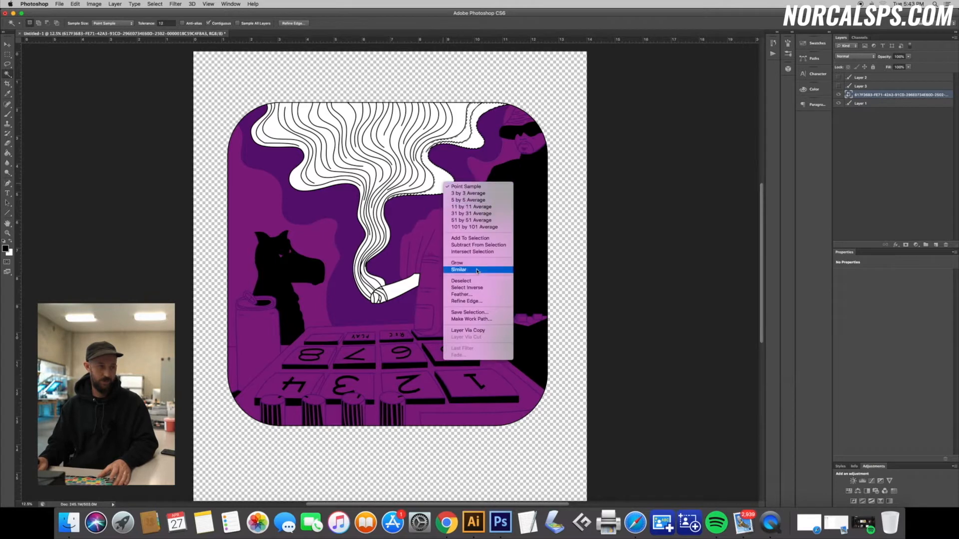
pyautogui.click(459, 270)
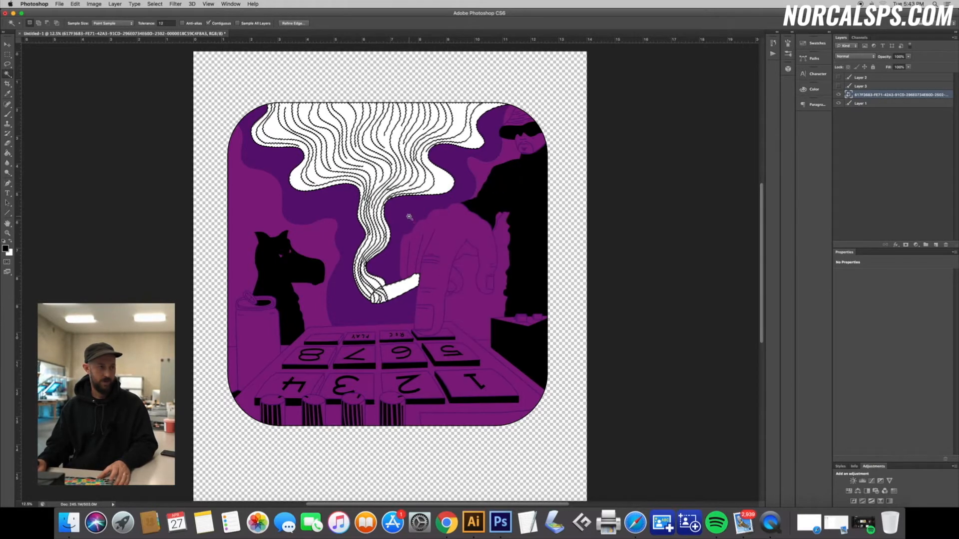
pyautogui.rightClick(409, 217)
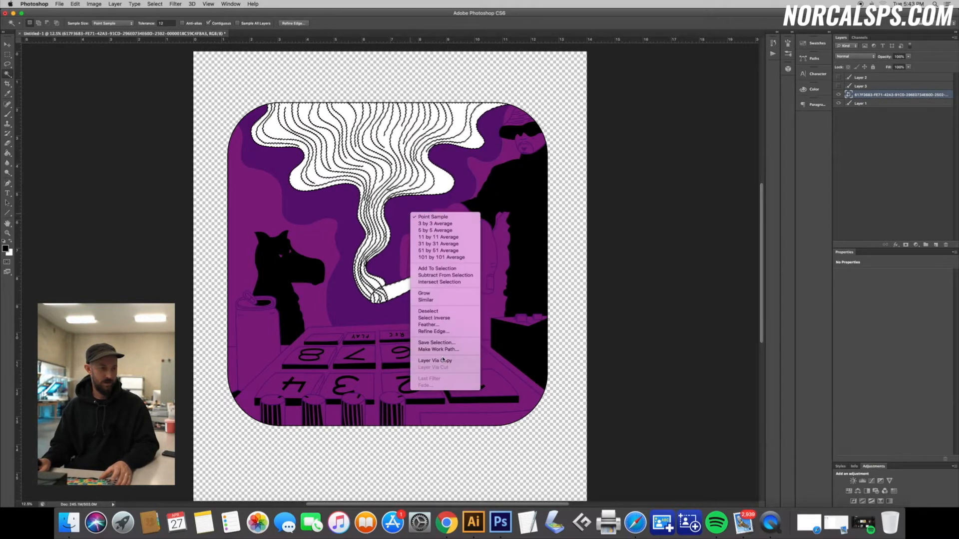
pyautogui.click(435, 360)
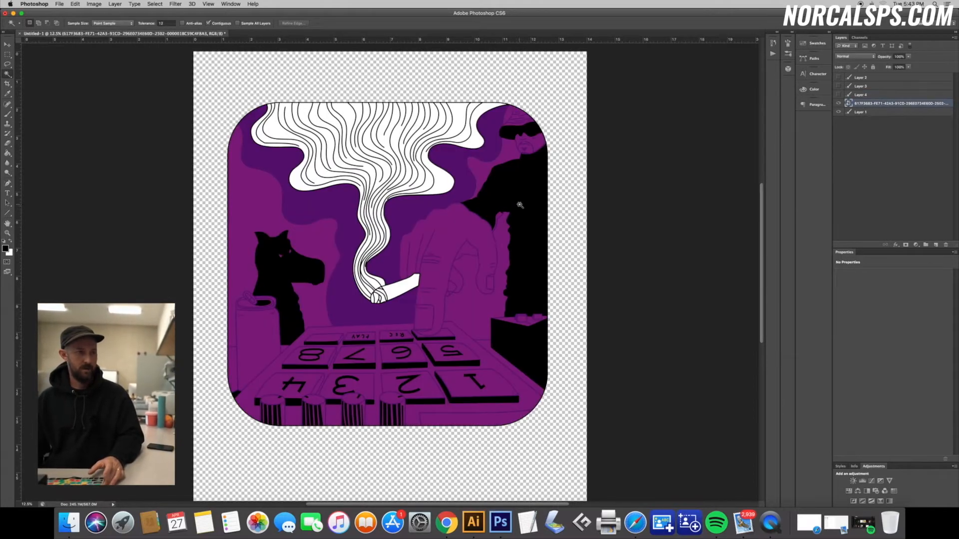
# - Select all similar black areas and copy them onto new Layer 5
pyautogui.rightClick(520, 205)
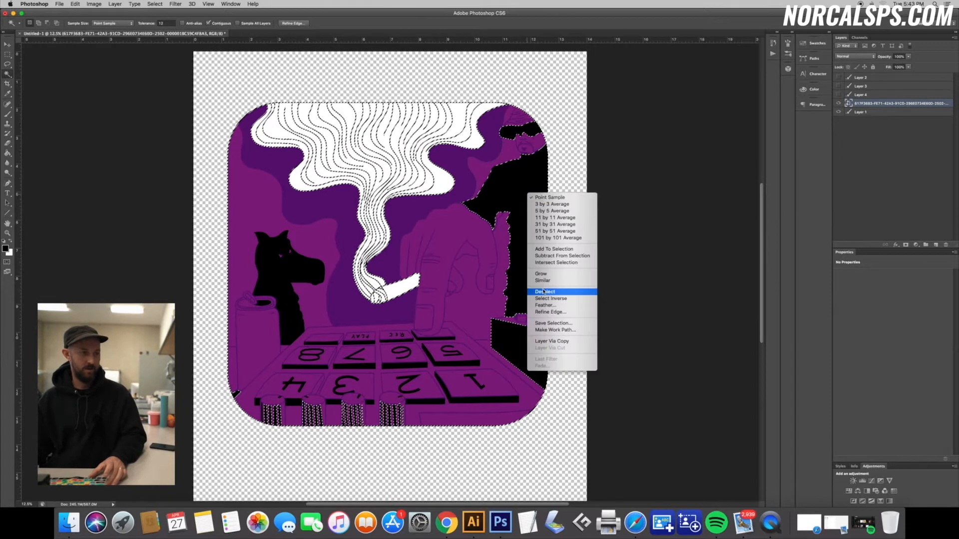
pyautogui.click(544, 291)
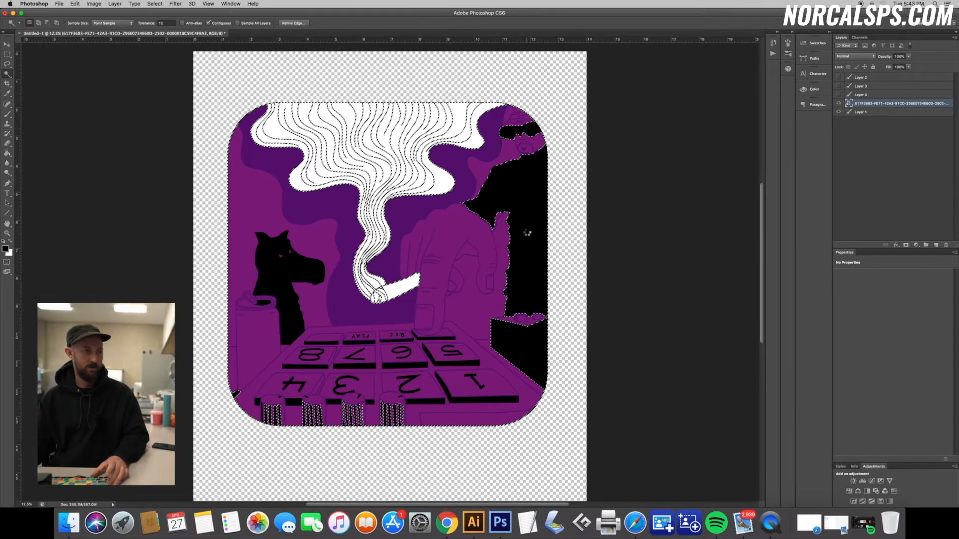
pyautogui.rightClick(465, 250)
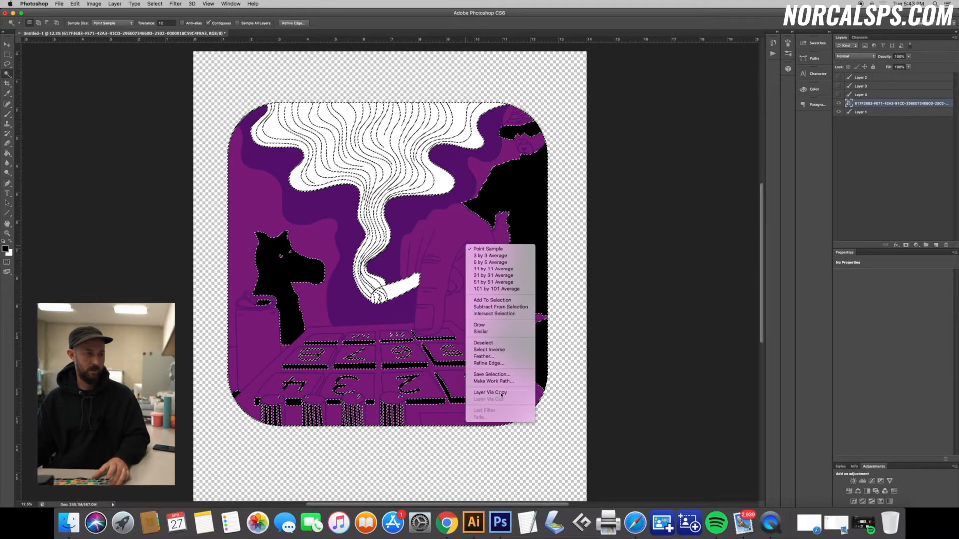
pyautogui.click(490, 392)
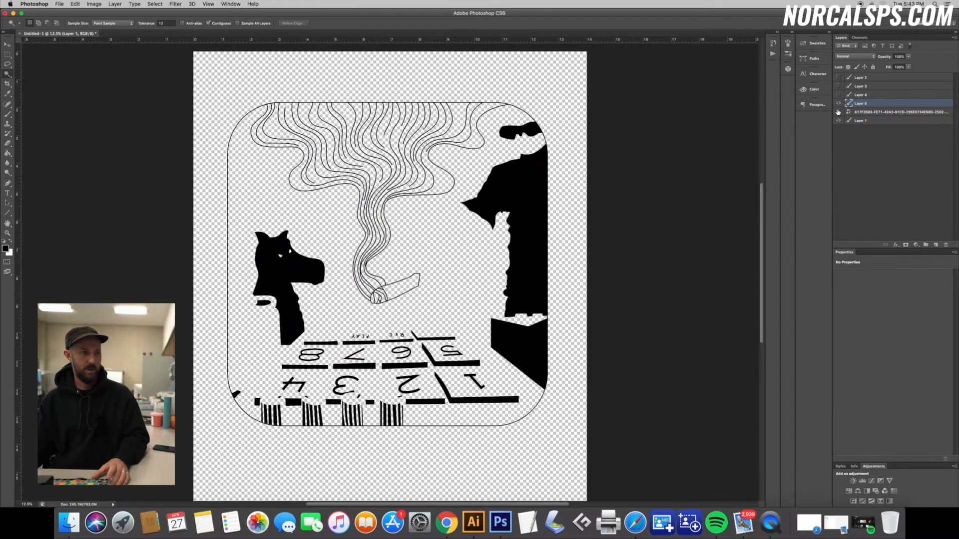
# - Turn the white, dark purple and light purple layers back on to view them together
pyautogui.click(839, 103)
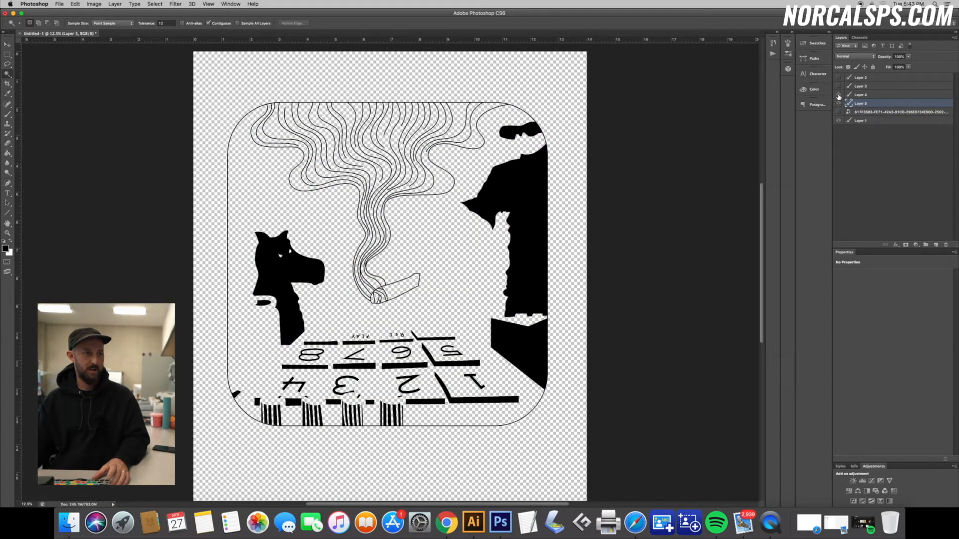
pyautogui.click(839, 95)
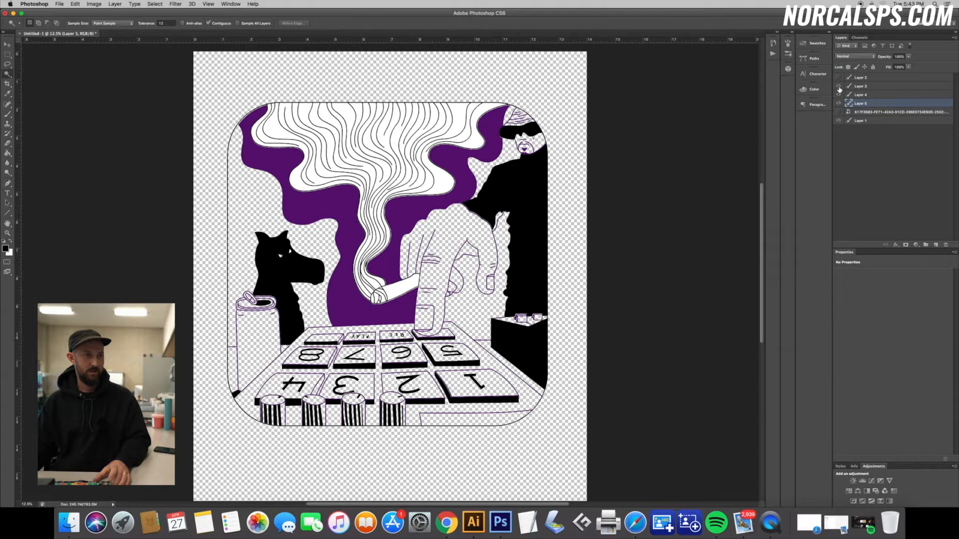
pyautogui.click(839, 88)
pyautogui.write('dark purple')
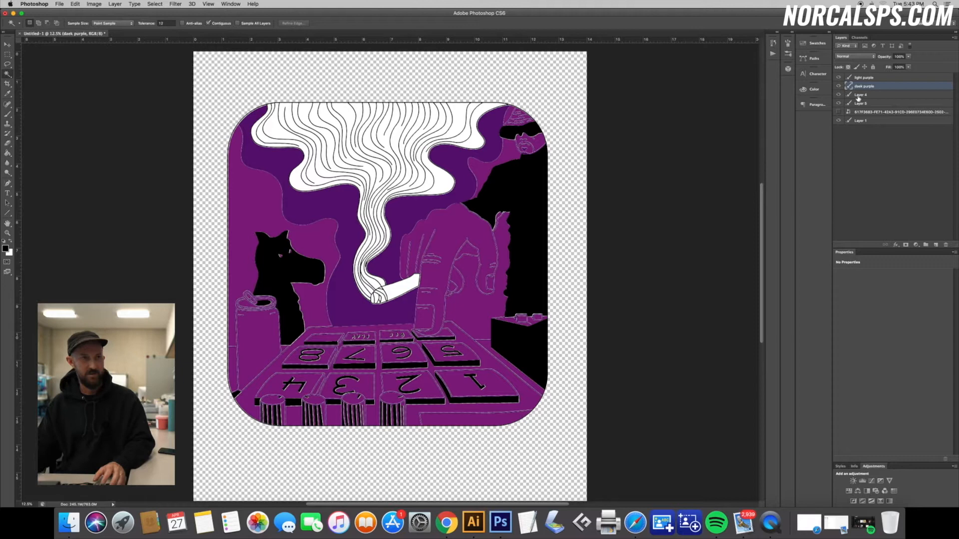
# - Rename the white-areas layer to 'white' and Layer 5 to 'black'
pyautogui.click(863, 94)
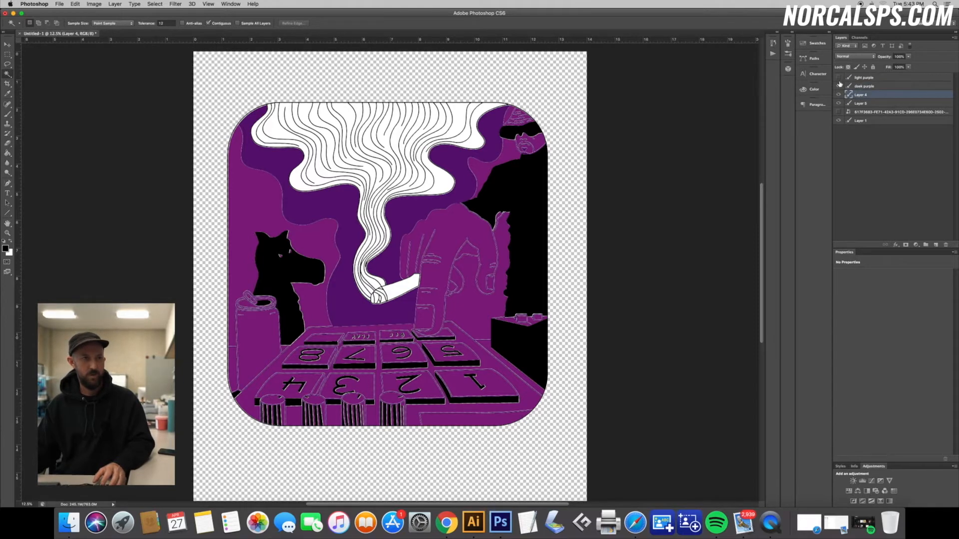
pyautogui.click(839, 85)
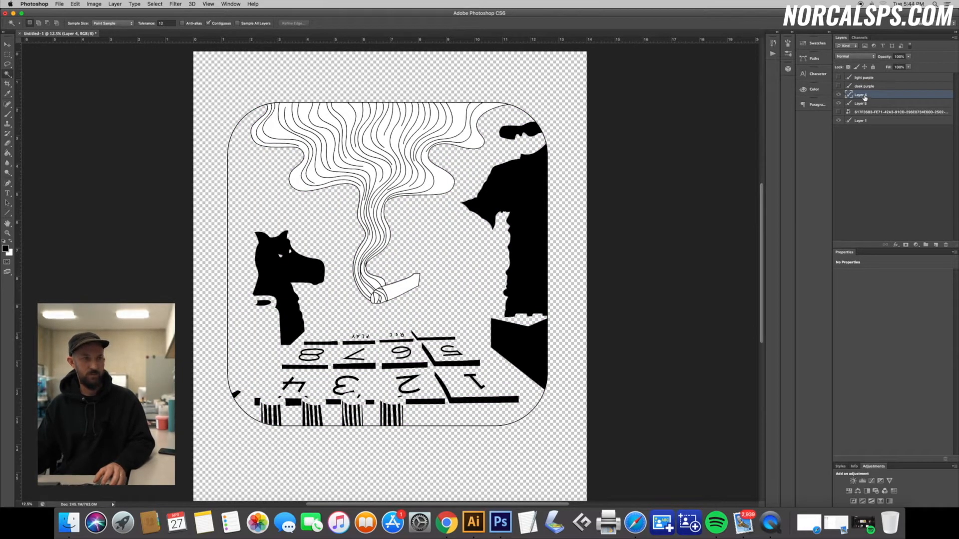
pyautogui.doubleClick(861, 95)
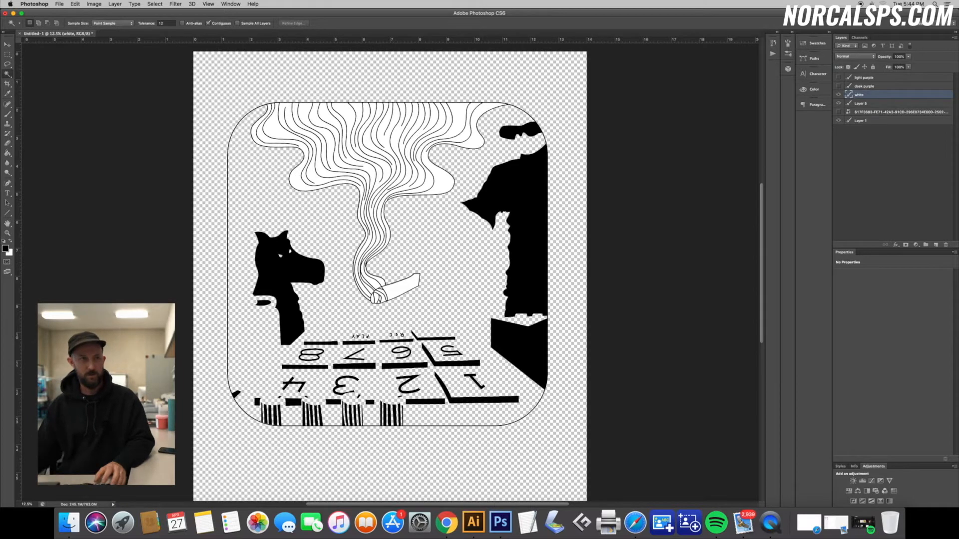
pyautogui.click(862, 103)
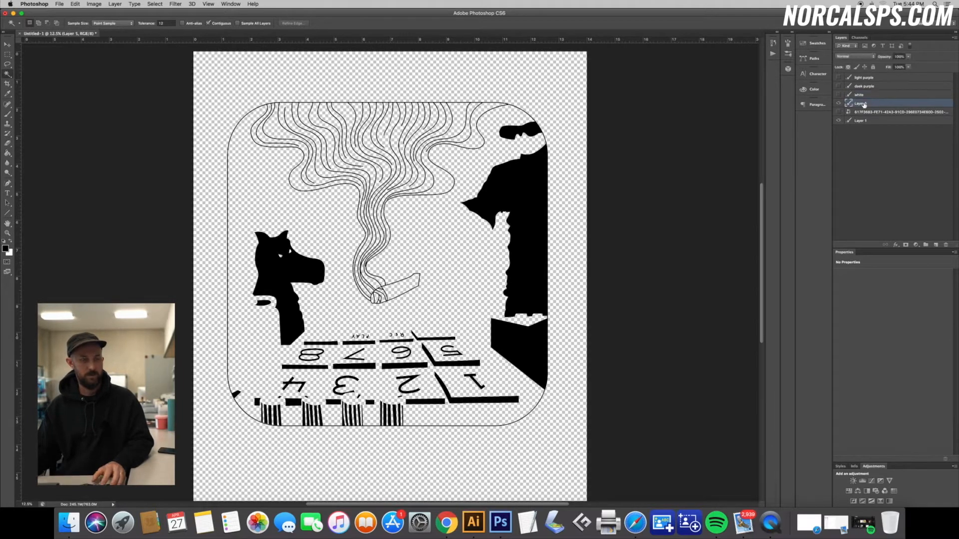
pyautogui.doubleClick(862, 103)
pyautogui.write('black')
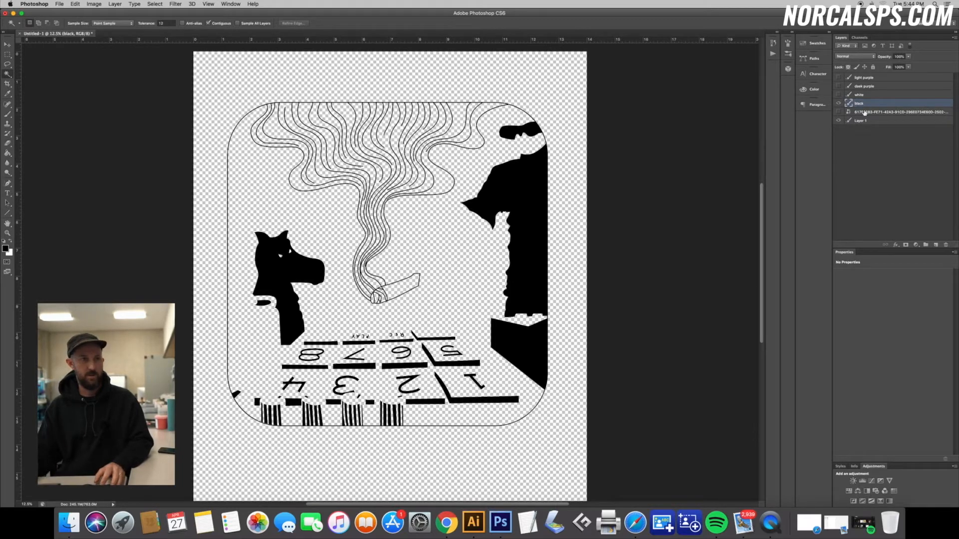
pyautogui.click(839, 95)
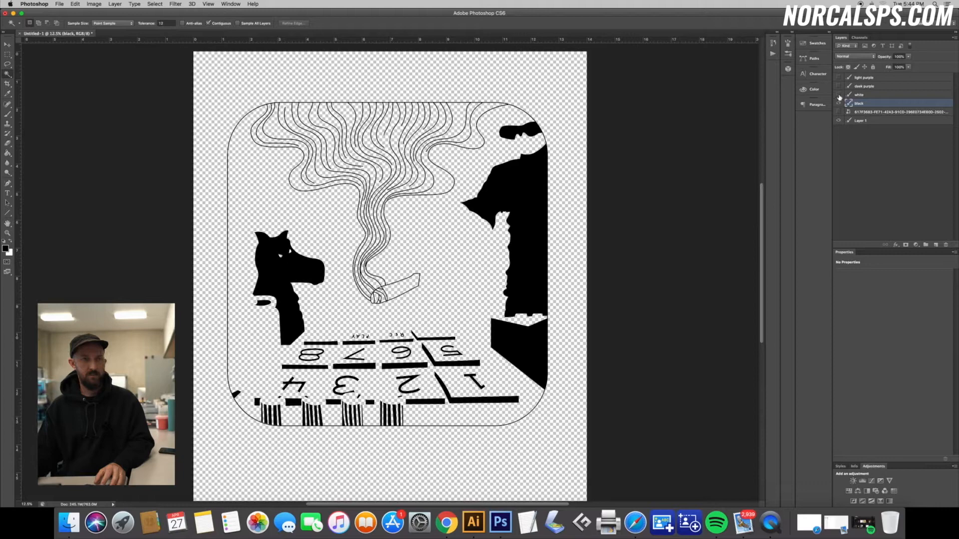
# - Toggle the purple layers' visibility to compare against the black layer, then select black
pyautogui.click(839, 98)
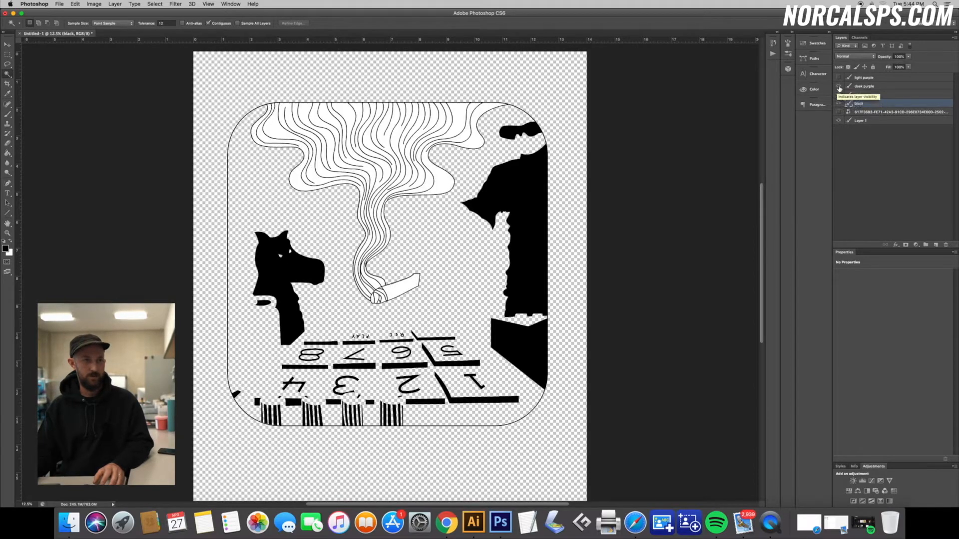
pyautogui.click(839, 87)
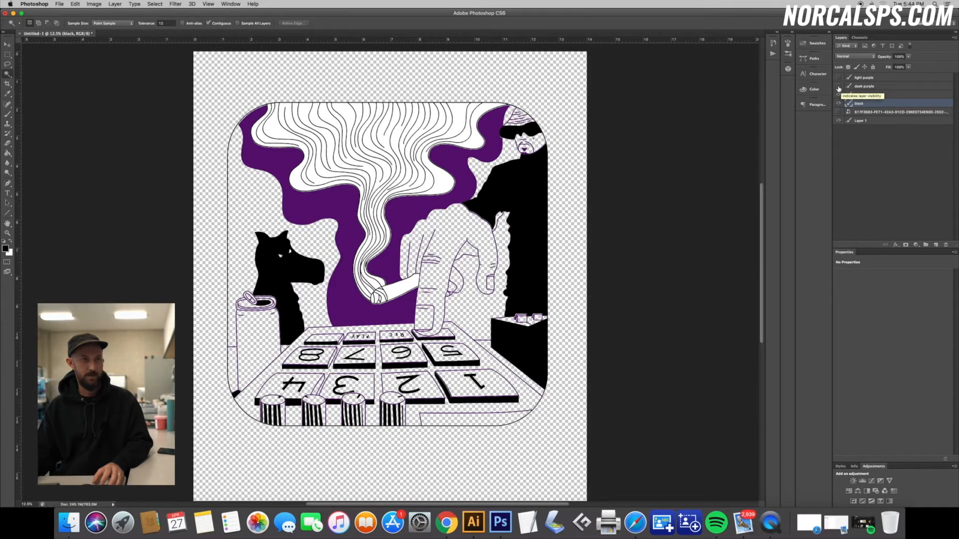
pyautogui.click(839, 95)
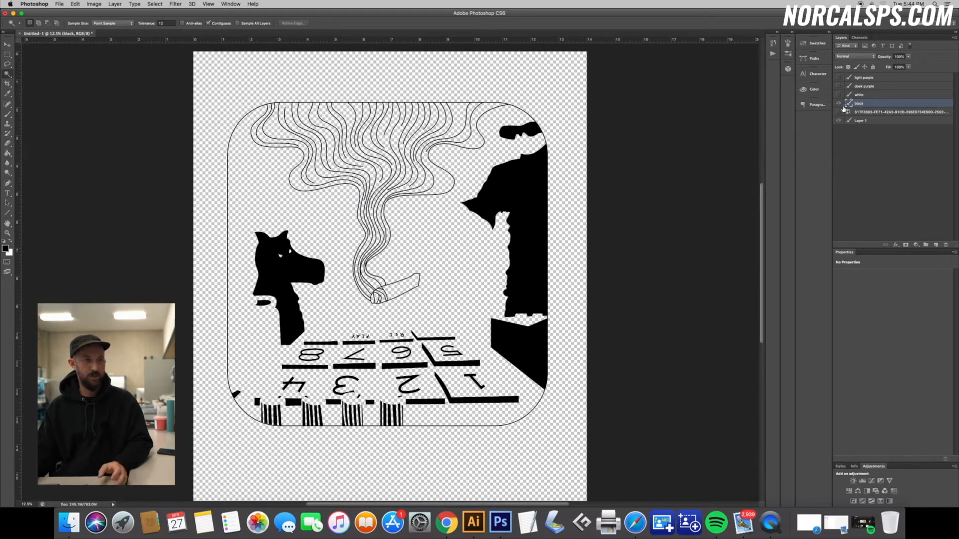
pyautogui.click(839, 103)
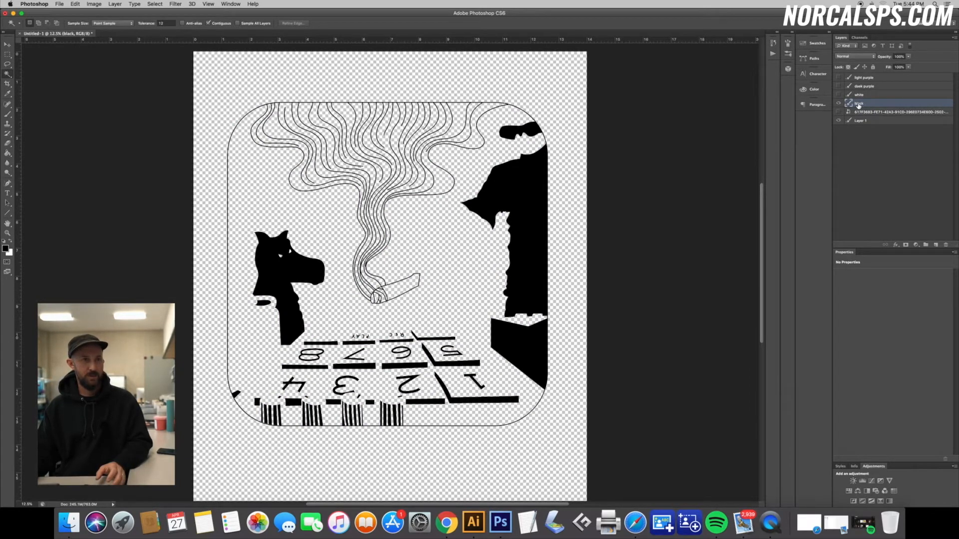
# - Turn the white layer's smoke black using Replace Color with Lightness -100
pyautogui.click(859, 95)
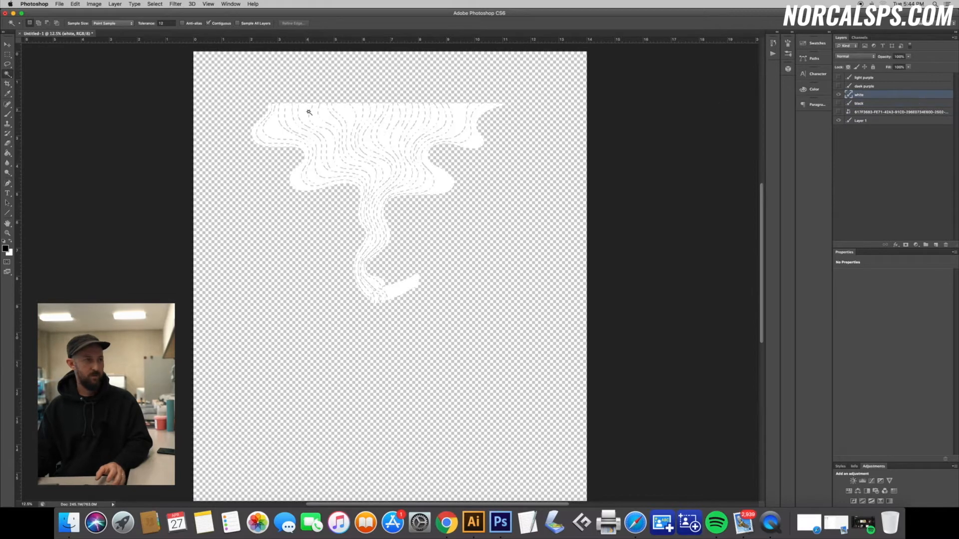
pyautogui.click(7, 43)
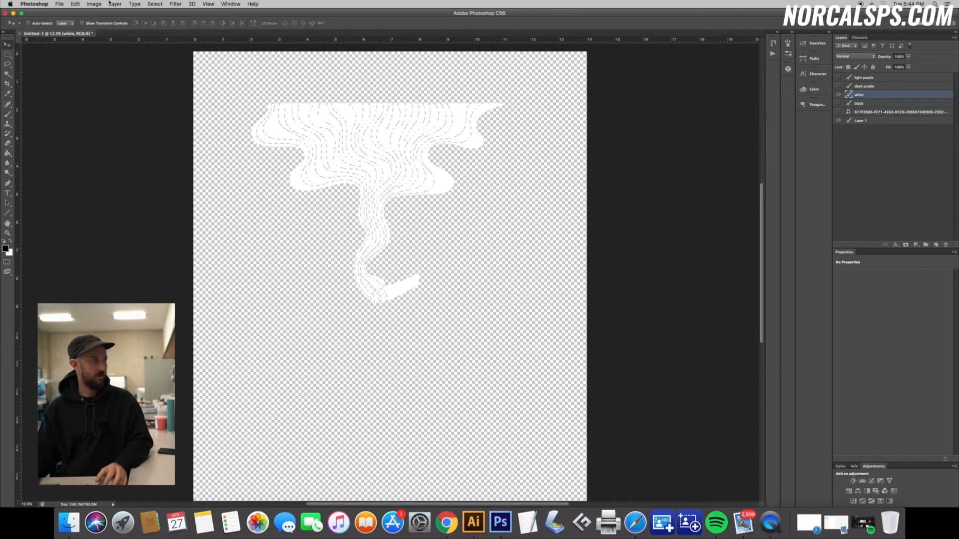
pyautogui.click(862, 95)
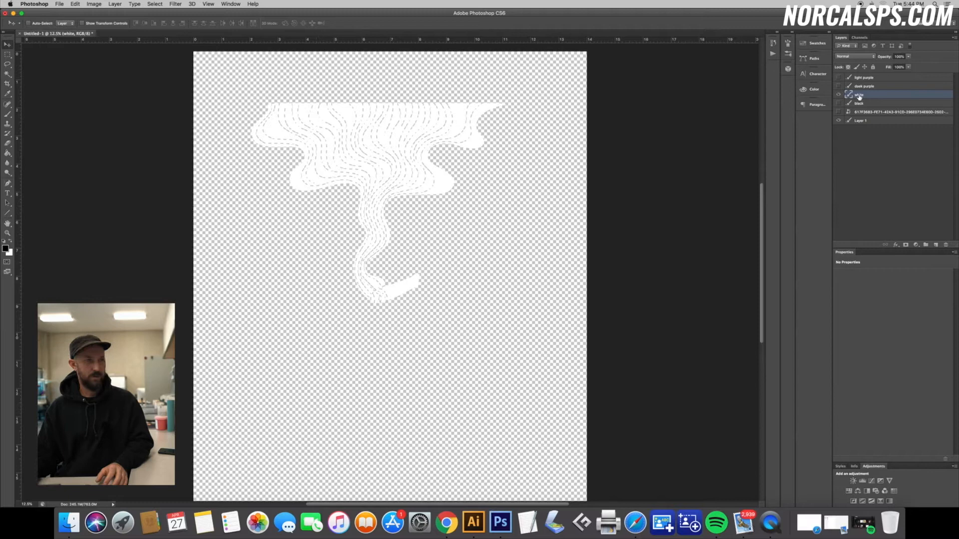
pyautogui.click(93, 3)
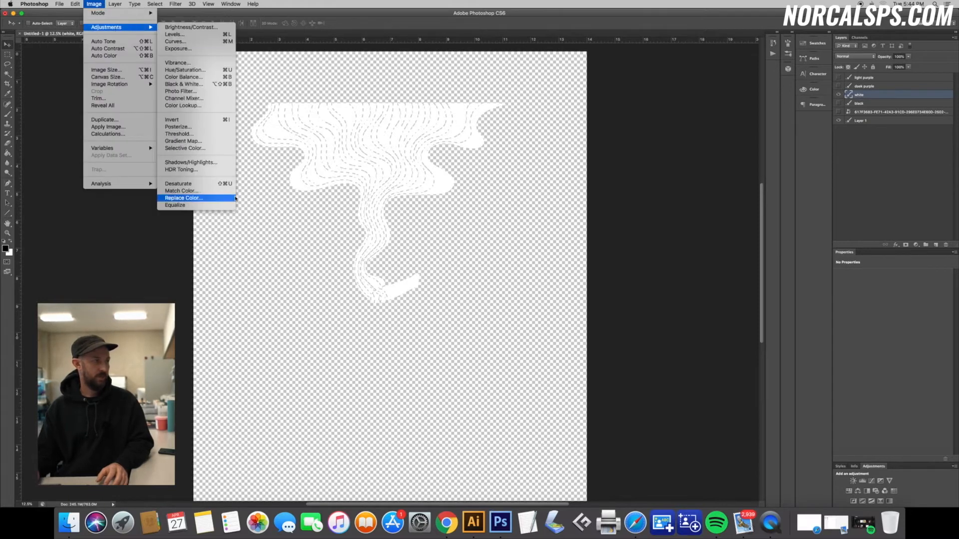
pyautogui.click(183, 198)
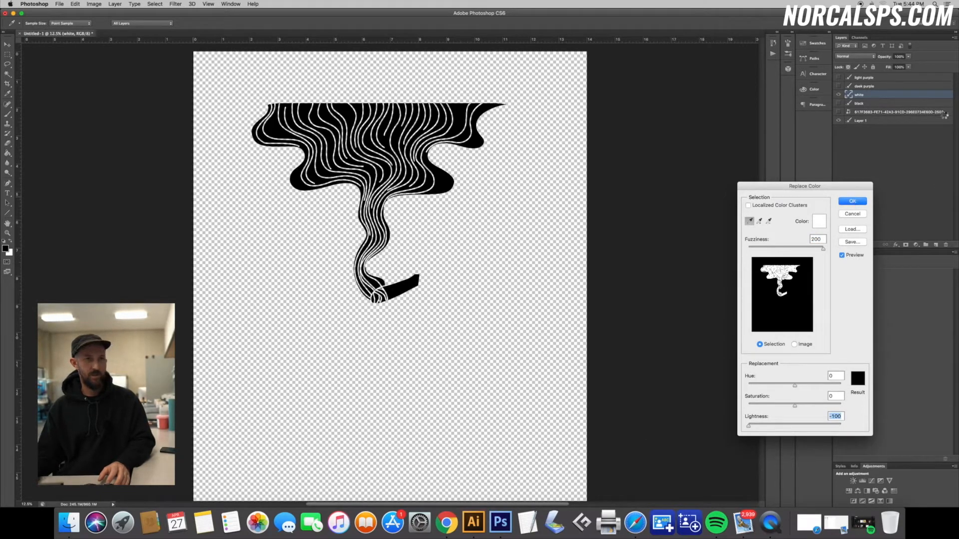
pyautogui.click(851, 201)
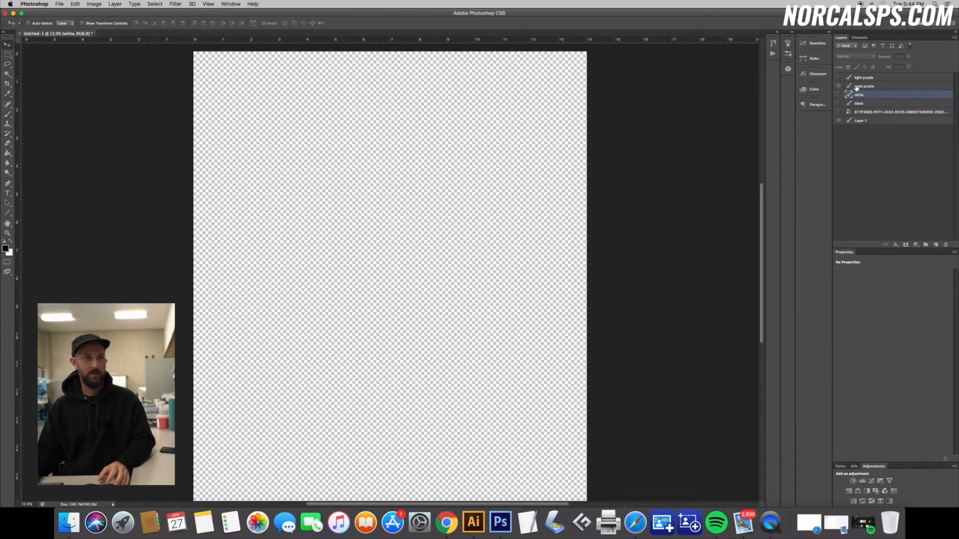
# - Turn the dark purple layer's artwork black with Replace Color, Lightness -100
pyautogui.click(94, 4)
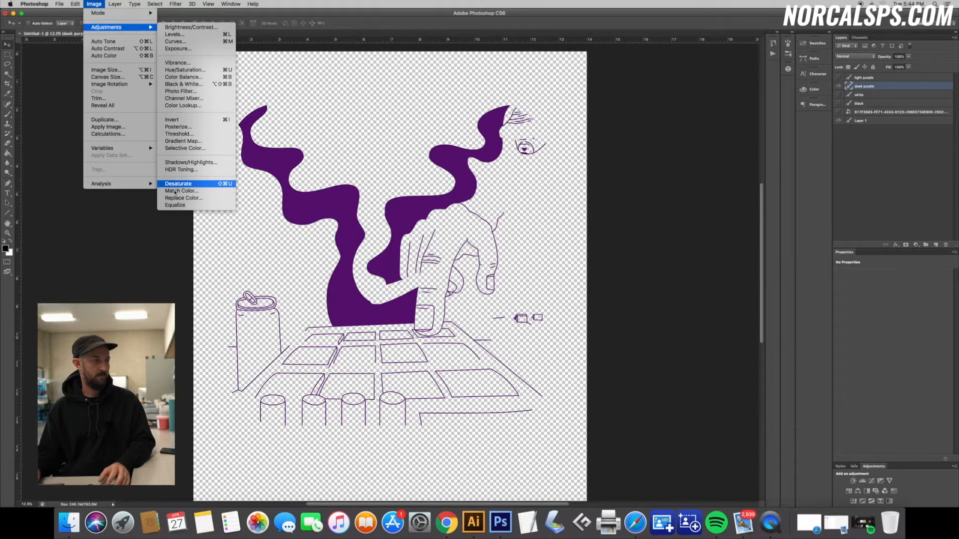
pyautogui.moveTo(147, 28)
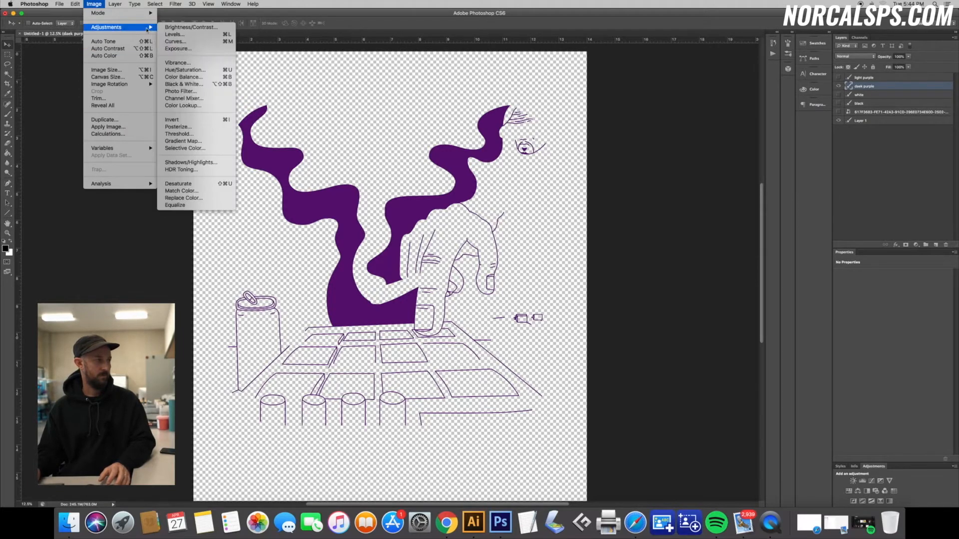
pyautogui.click(183, 198)
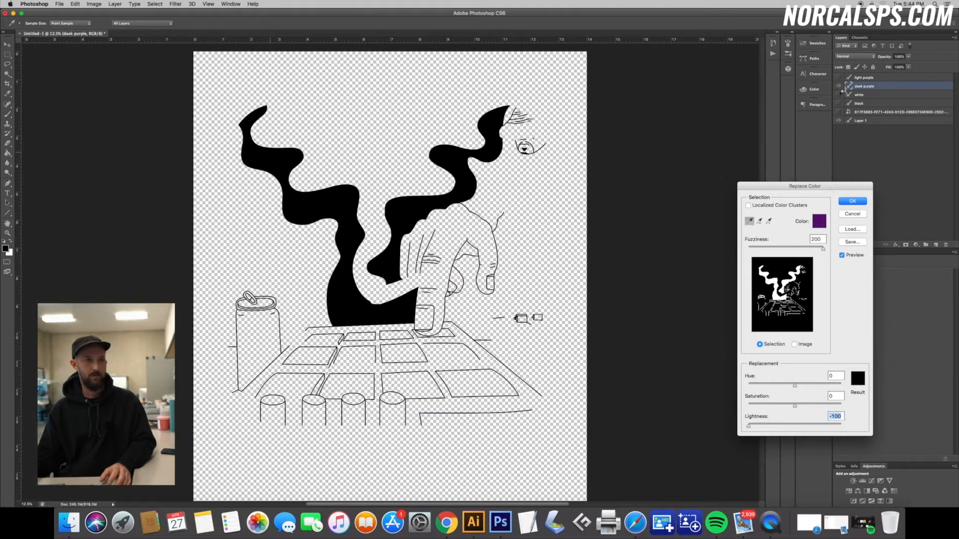
pyautogui.click(852, 201)
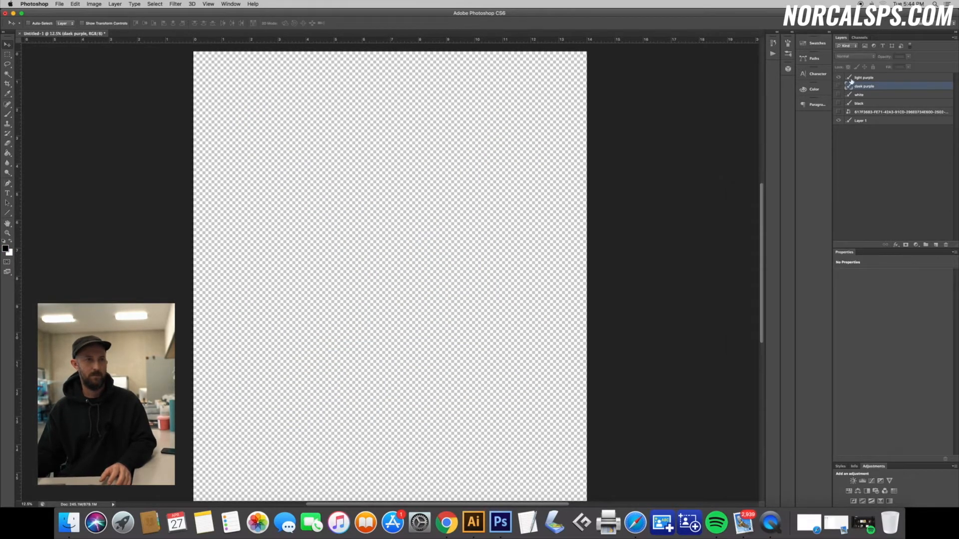
# - Turn the light purple layer's artwork black with Replace Color, Lightness -100
pyautogui.click(93, 4)
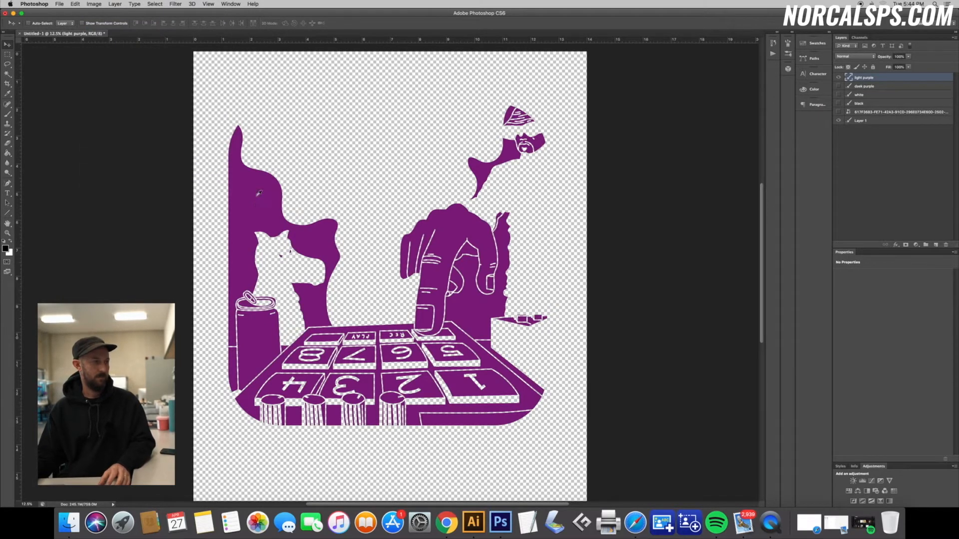
pyautogui.click(93, 4)
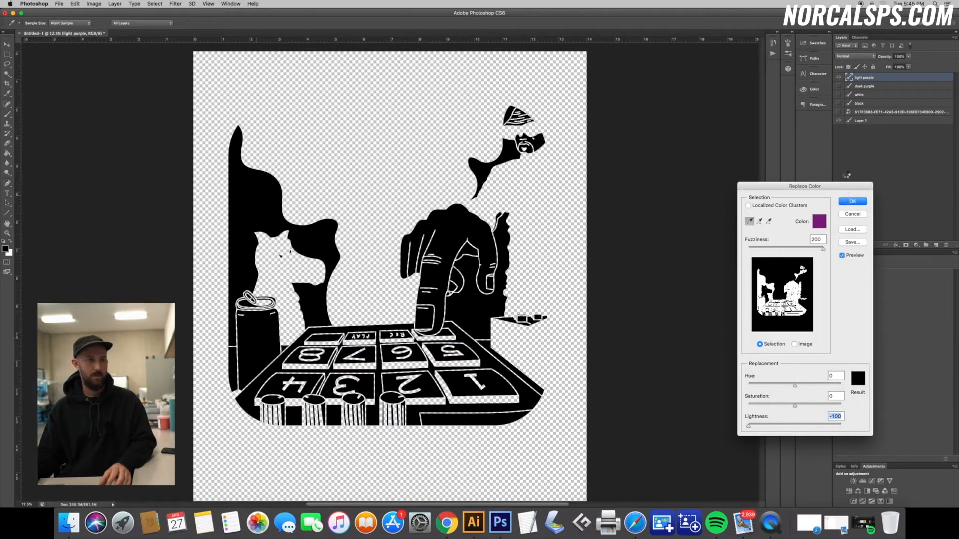
pyautogui.click(851, 200)
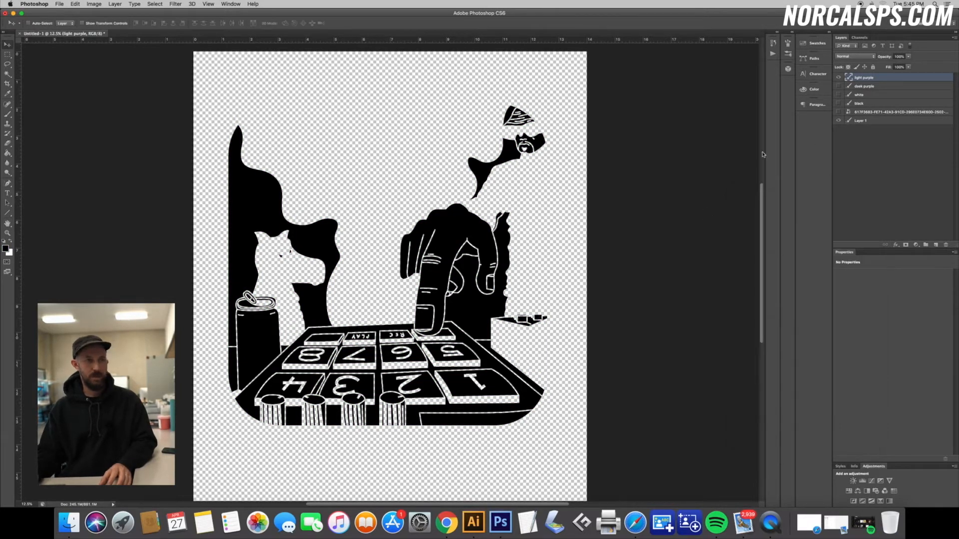
# - Select the light purple layer's black shapes, expand the selection a few pixels, and fill with black
pyautogui.click(839, 107)
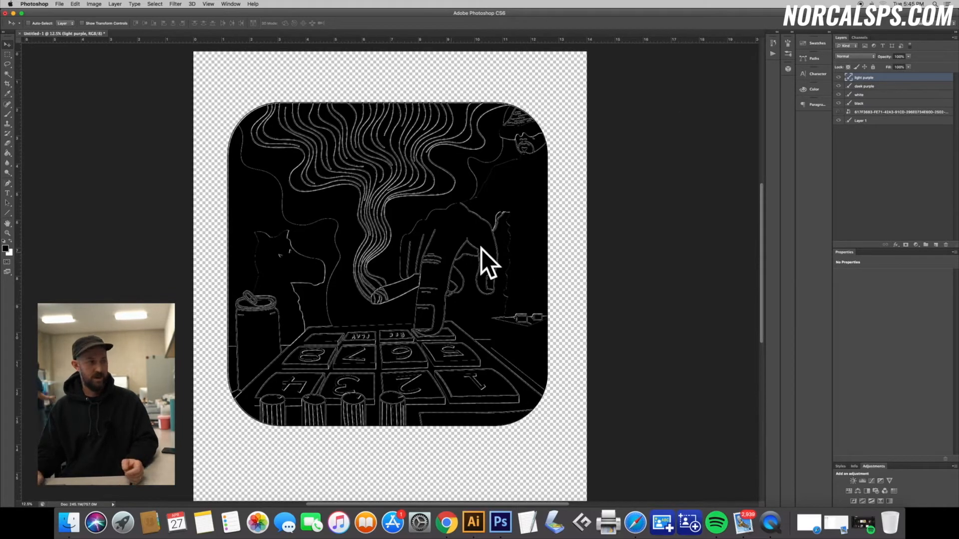
pyautogui.moveTo(571, 129)
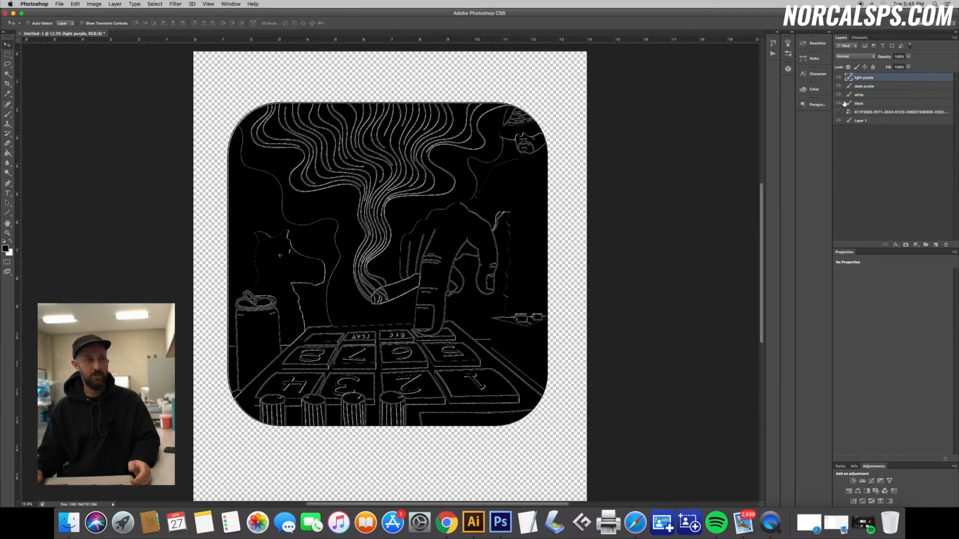
pyautogui.click(839, 87)
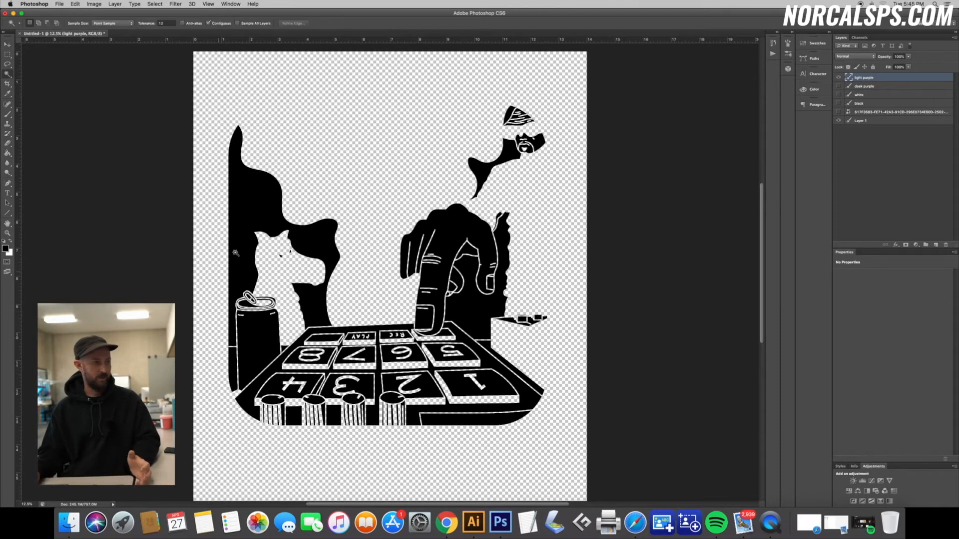
pyautogui.click(257, 208)
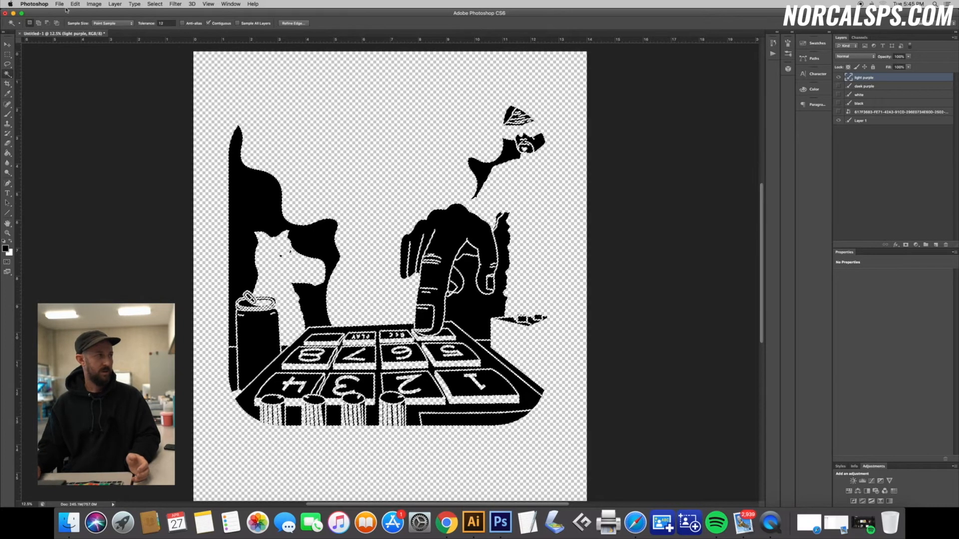
pyautogui.click(155, 5)
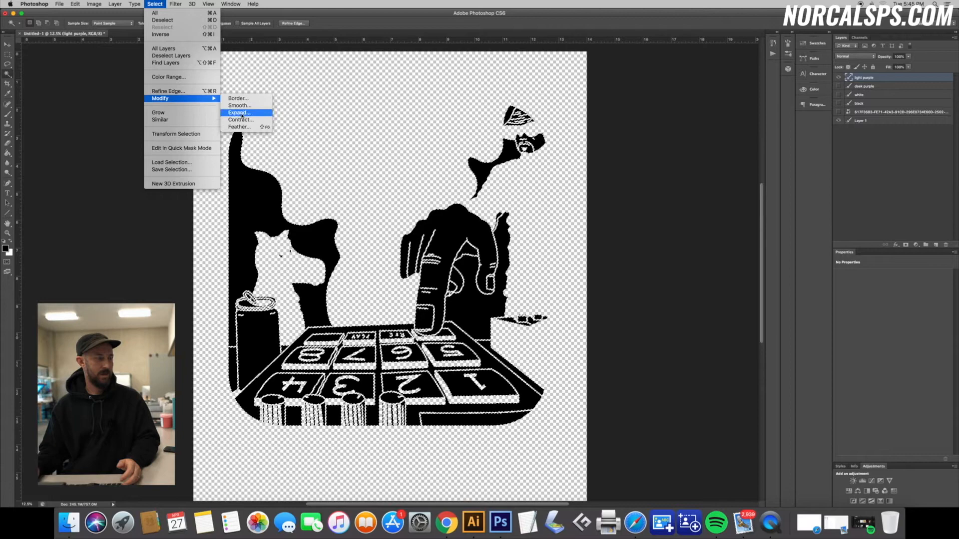
pyautogui.click(237, 113)
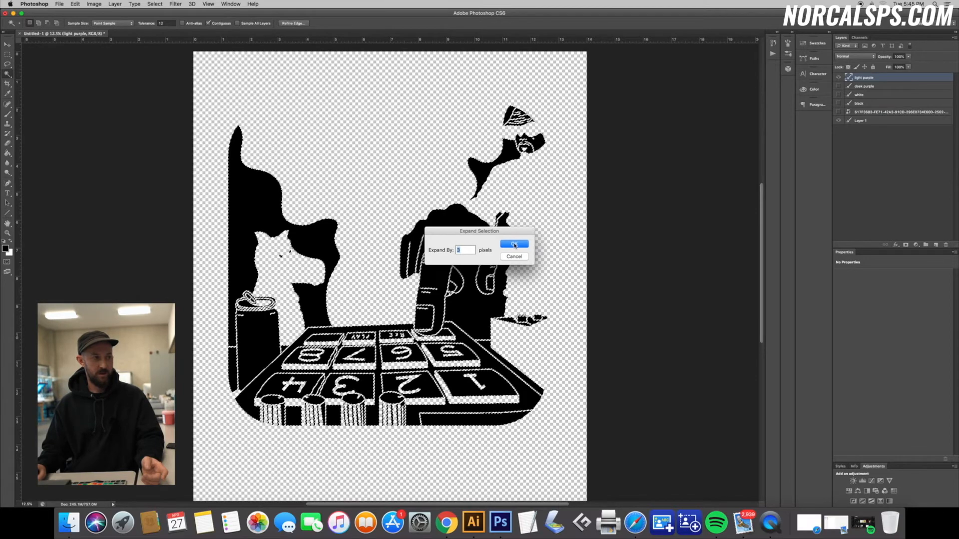
pyautogui.click(514, 244)
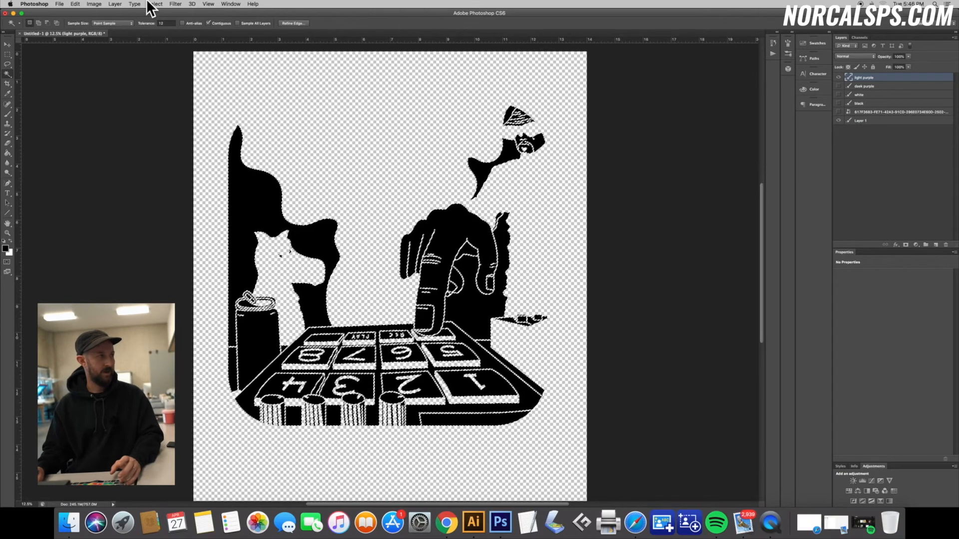
pyautogui.click(94, 4)
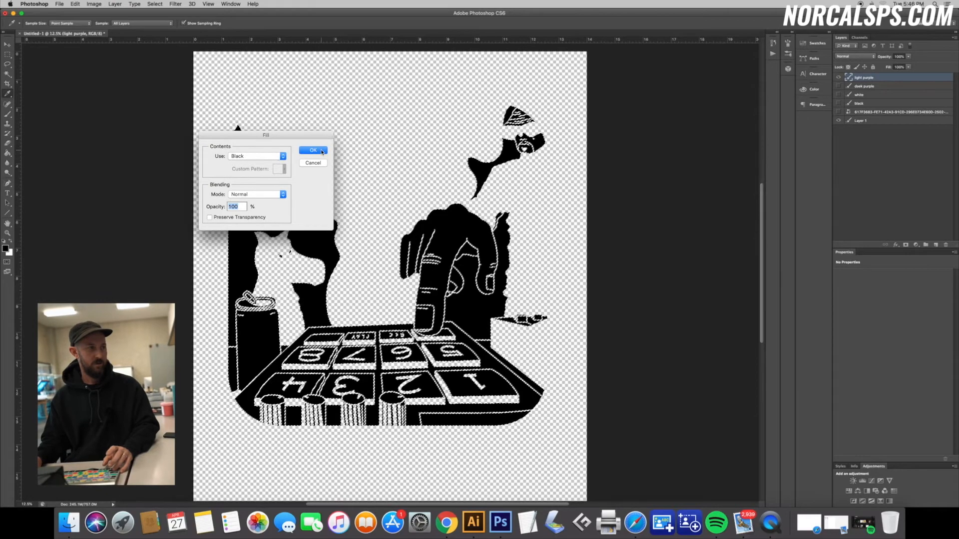
pyautogui.click(313, 151)
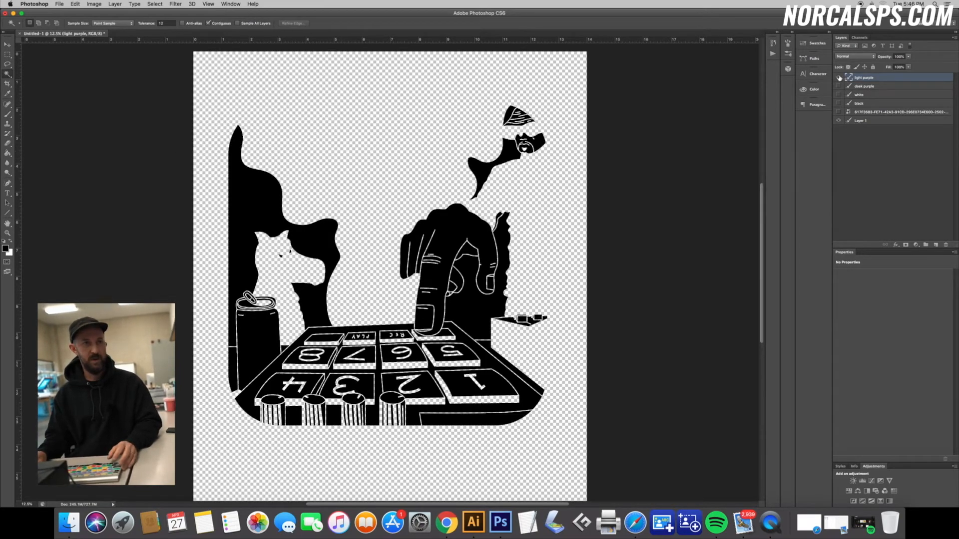
# - Select the dark purple layer's shapes, expand by 3 px, and fill with black
pyautogui.click(864, 85)
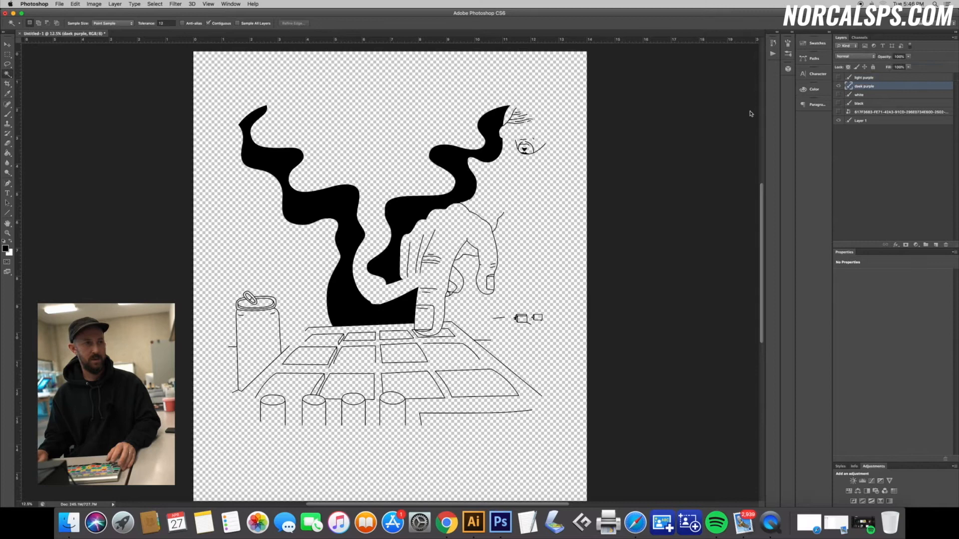
pyautogui.click(403, 214)
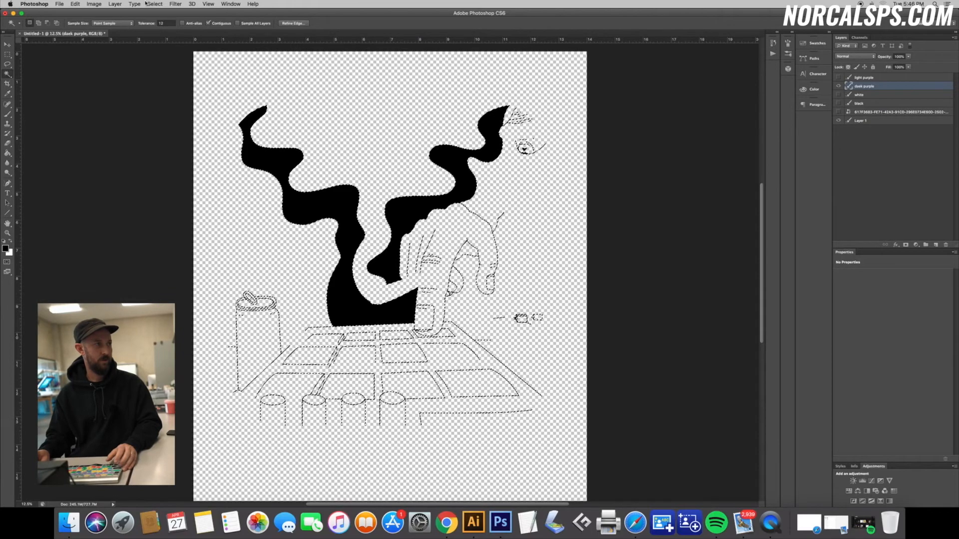
pyautogui.click(155, 5)
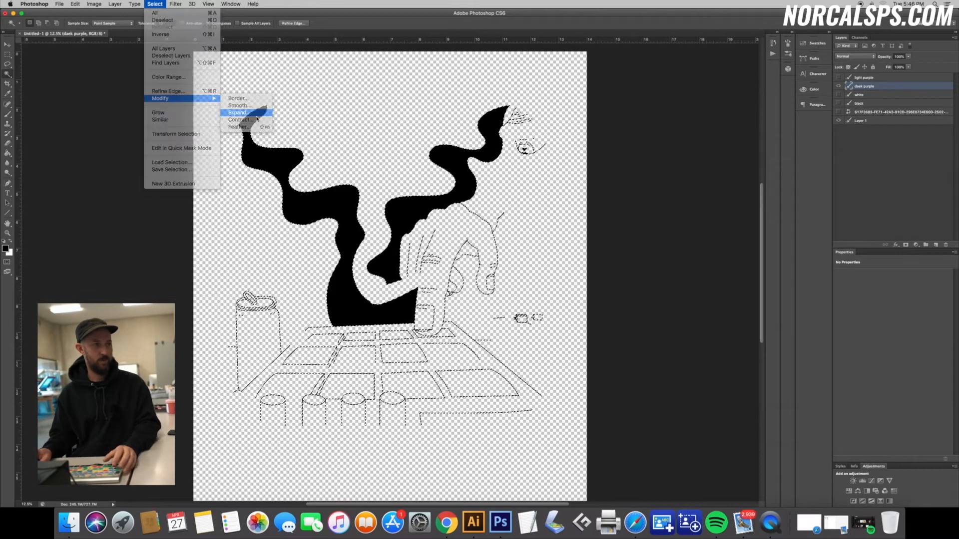
pyautogui.click(238, 112)
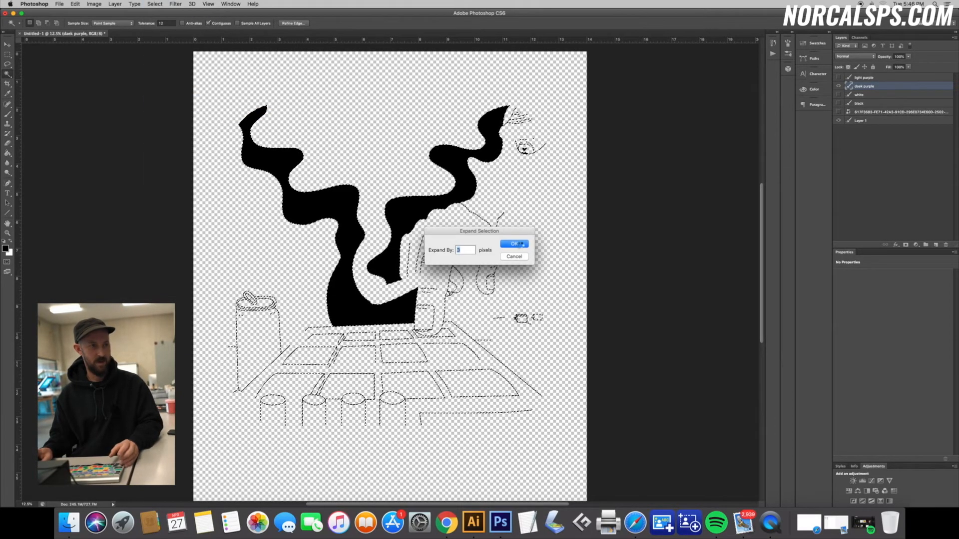
pyautogui.click(515, 243)
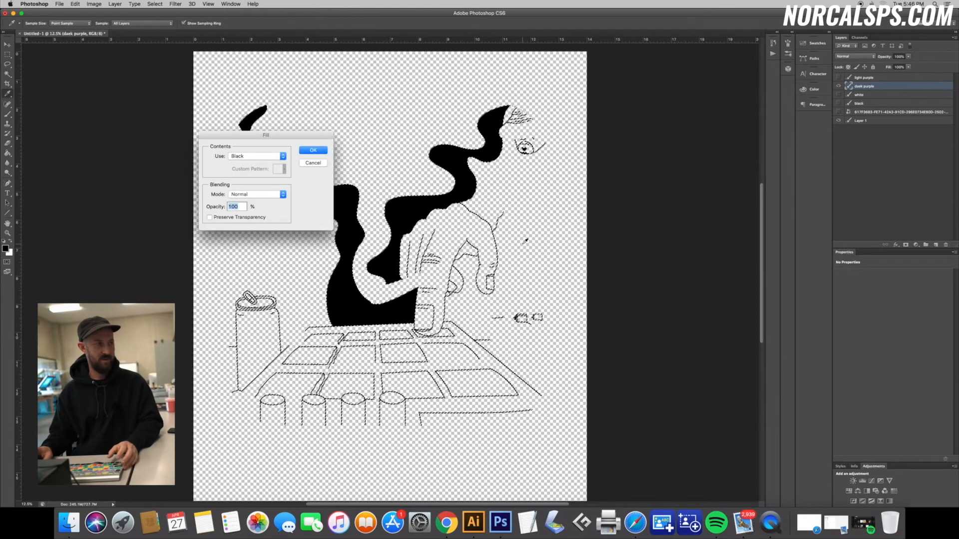
pyautogui.click(313, 149)
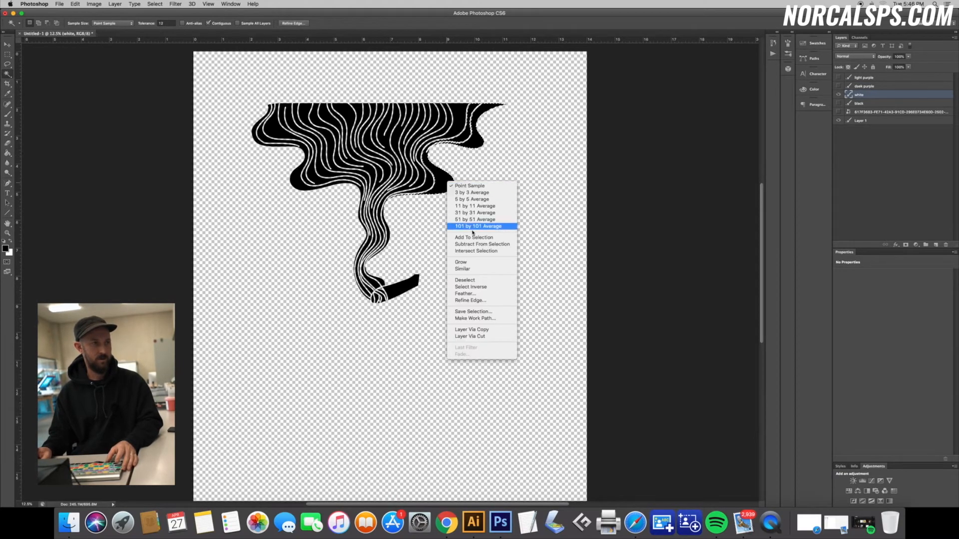
# - Expand the white layer's smoke selection by 3 px, fill it black, then select the black layer
pyautogui.click(478, 227)
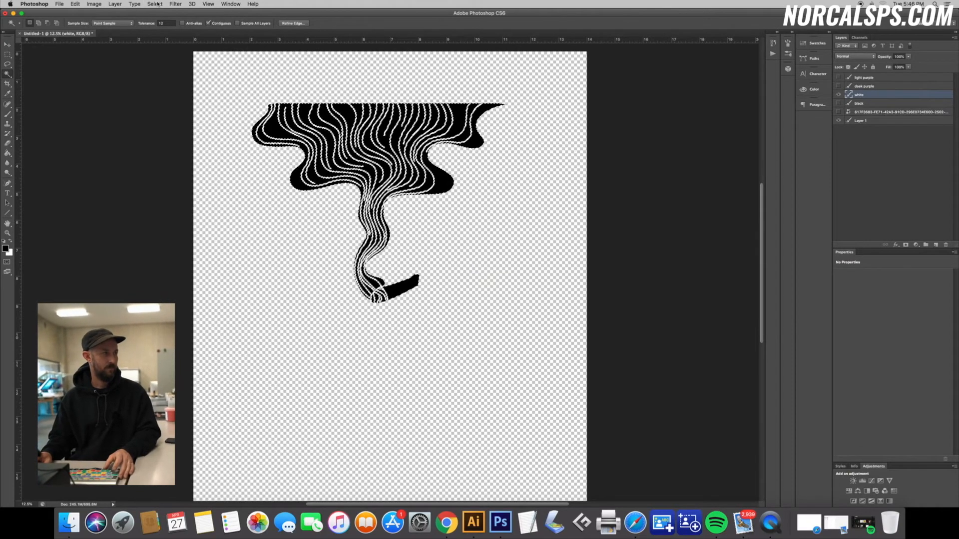
pyautogui.click(155, 4)
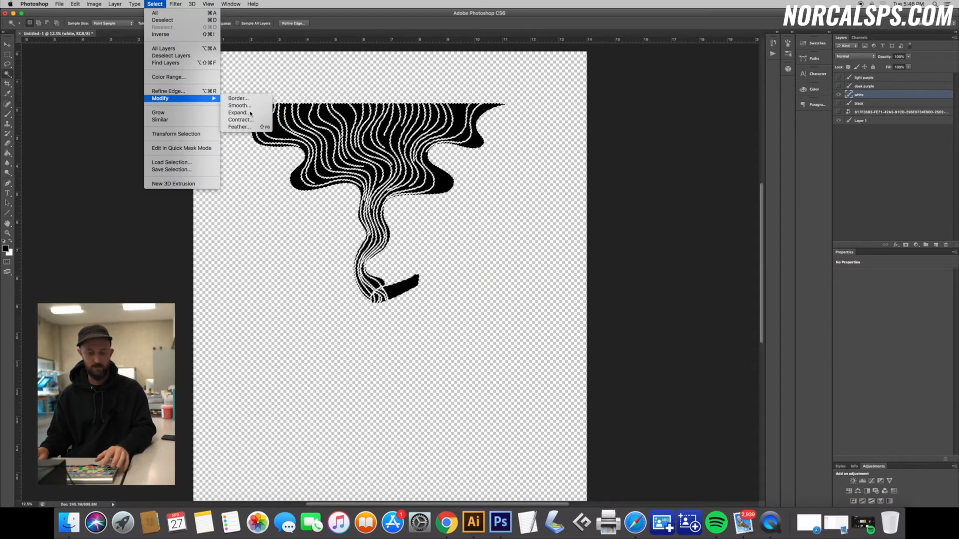
pyautogui.click(239, 112)
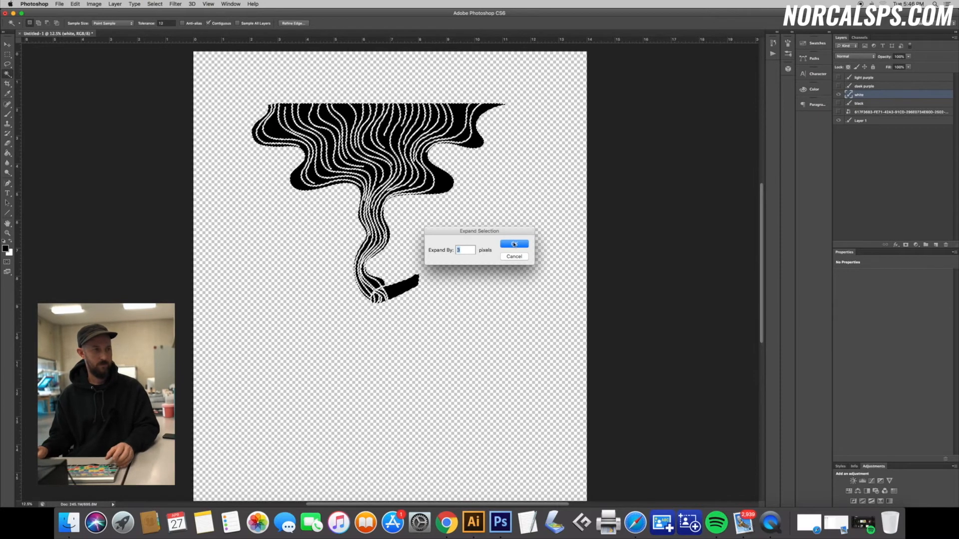
pyautogui.click(514, 244)
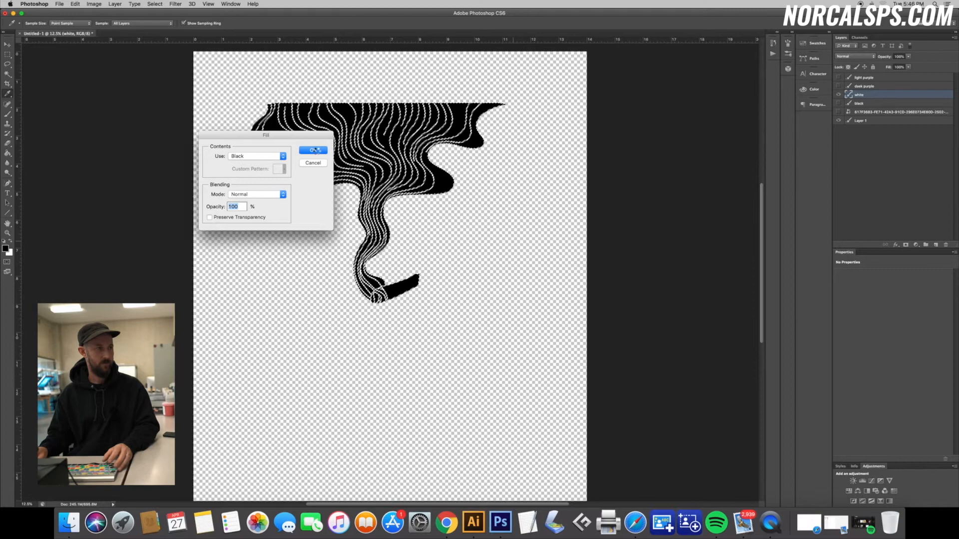
pyautogui.click(312, 150)
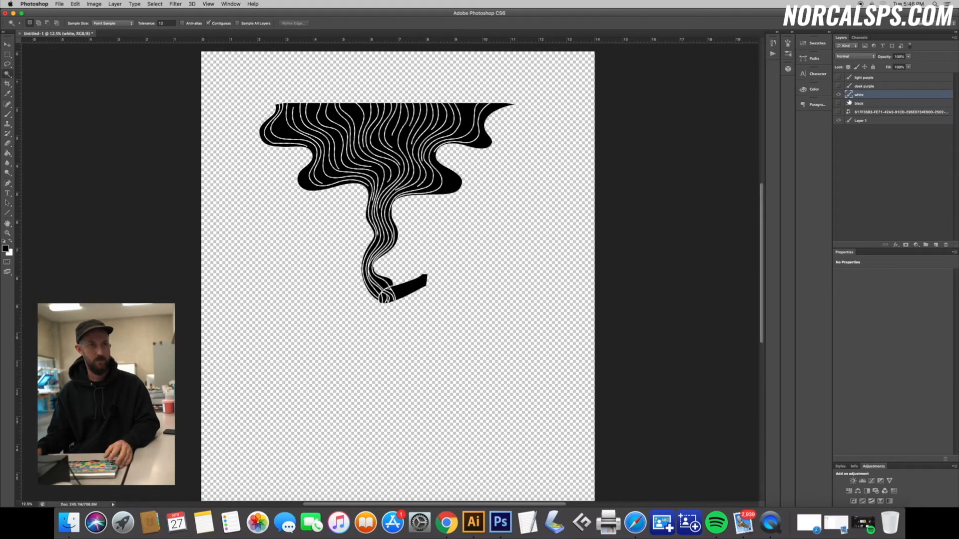
pyautogui.click(859, 102)
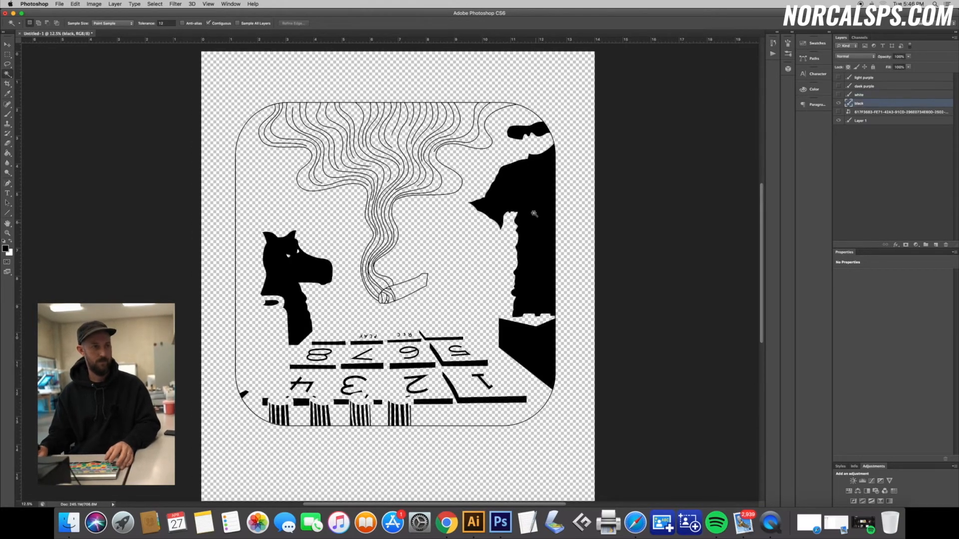
# - Expand the black layer's selection by 4 px, fill it with black, and show the other color layers
pyautogui.rightClick(532, 214)
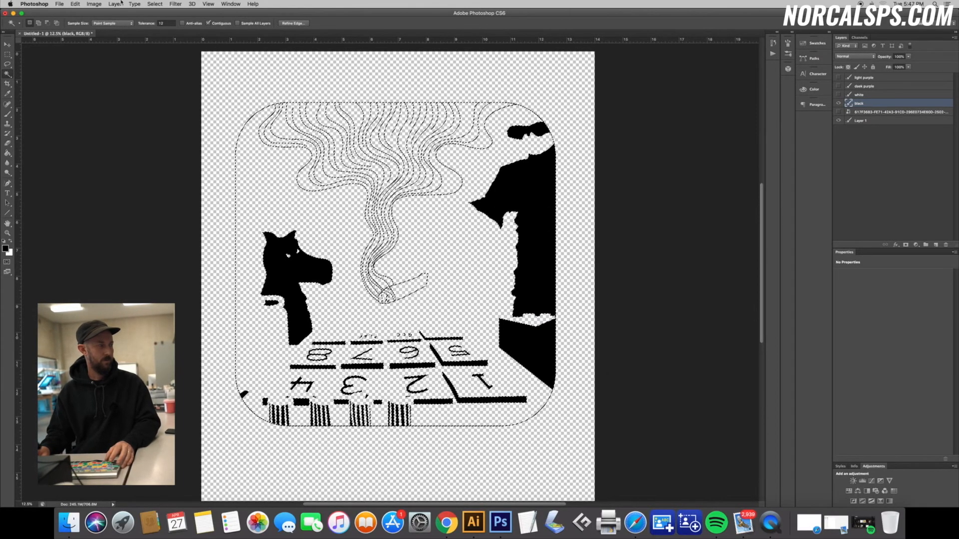
pyautogui.click(154, 4)
pyautogui.write('4')
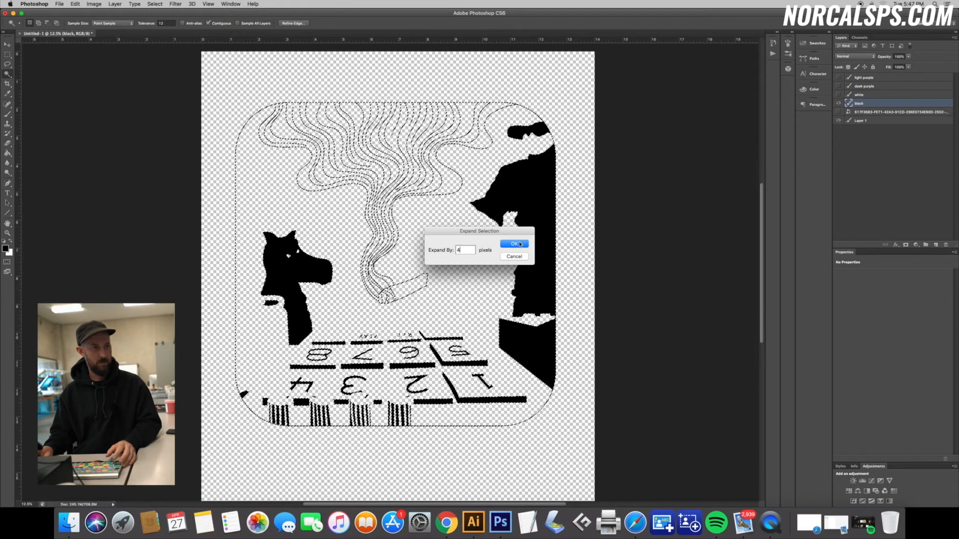
pyautogui.click(514, 245)
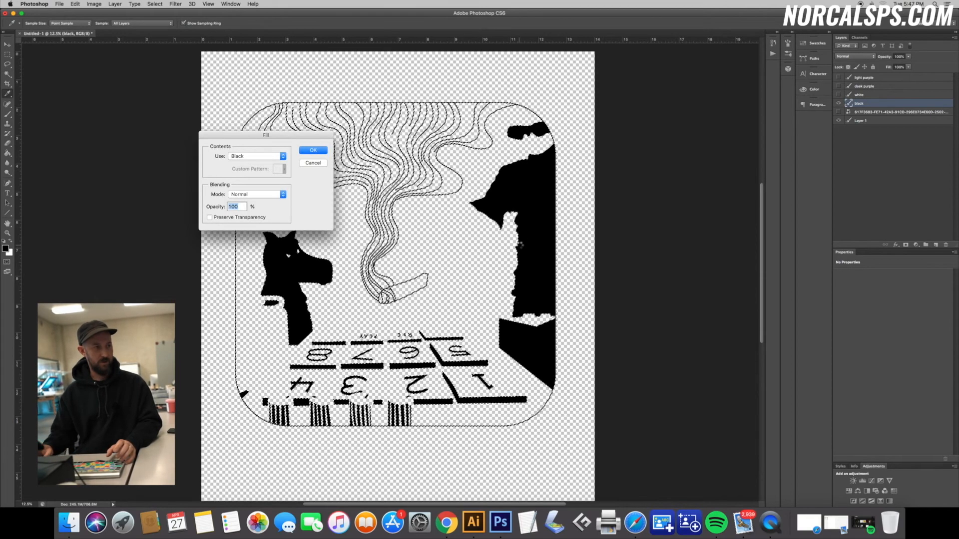
pyautogui.click(313, 150)
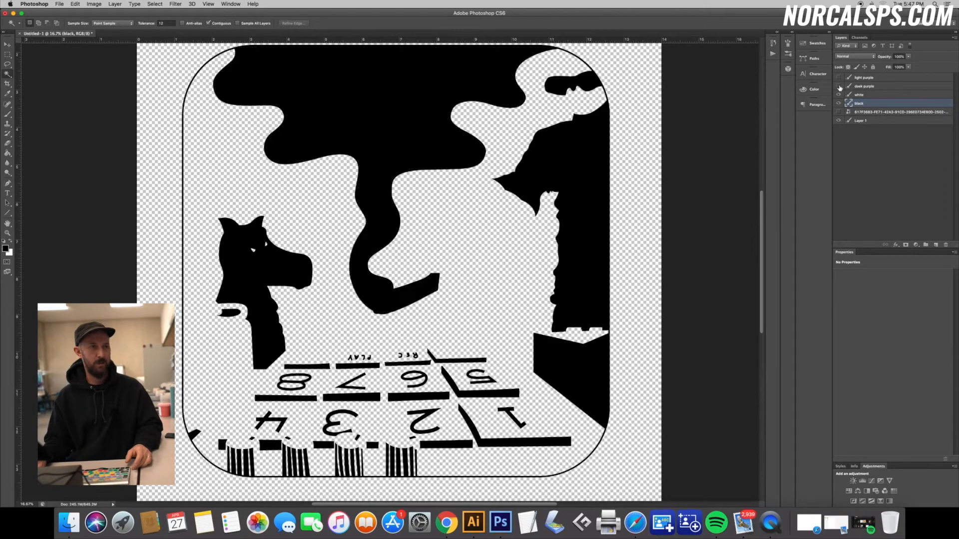
pyautogui.click(839, 80)
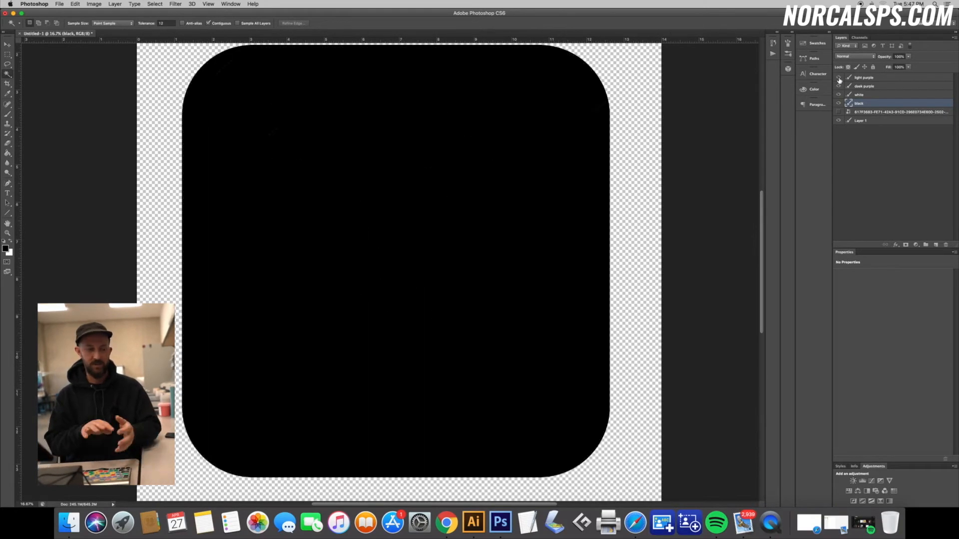
pyautogui.click(838, 80)
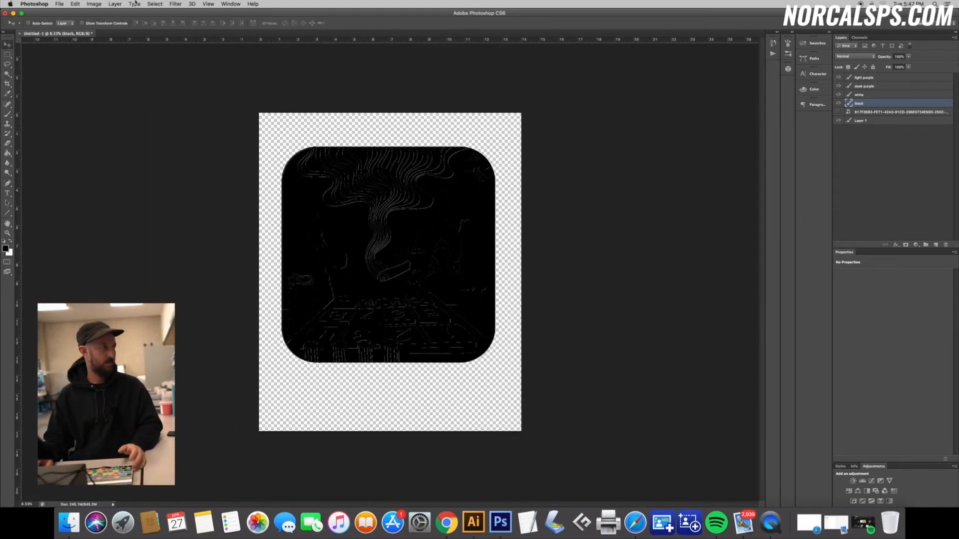
# - Begin placing the registration mark file, browsing to the Desktop folder
pyautogui.click(59, 3)
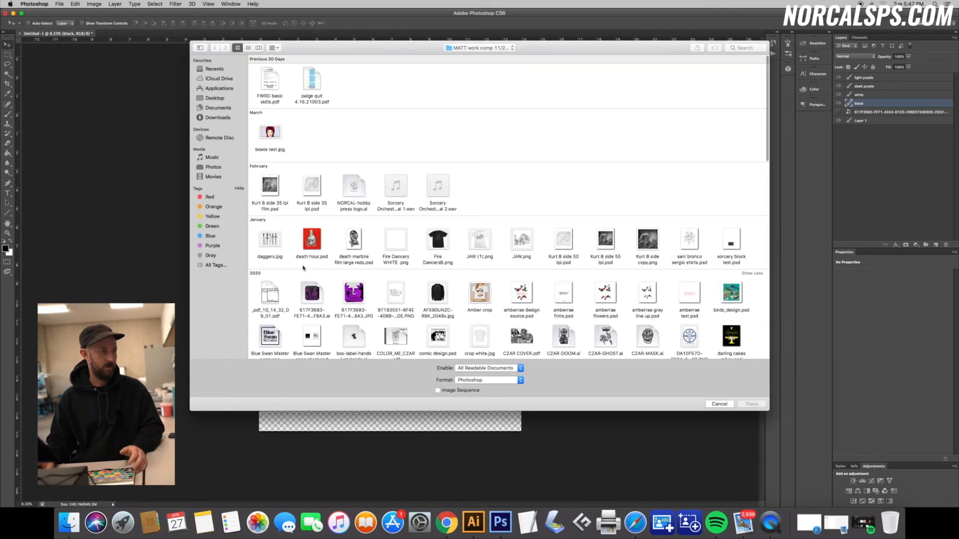
pyautogui.scroll(-3)
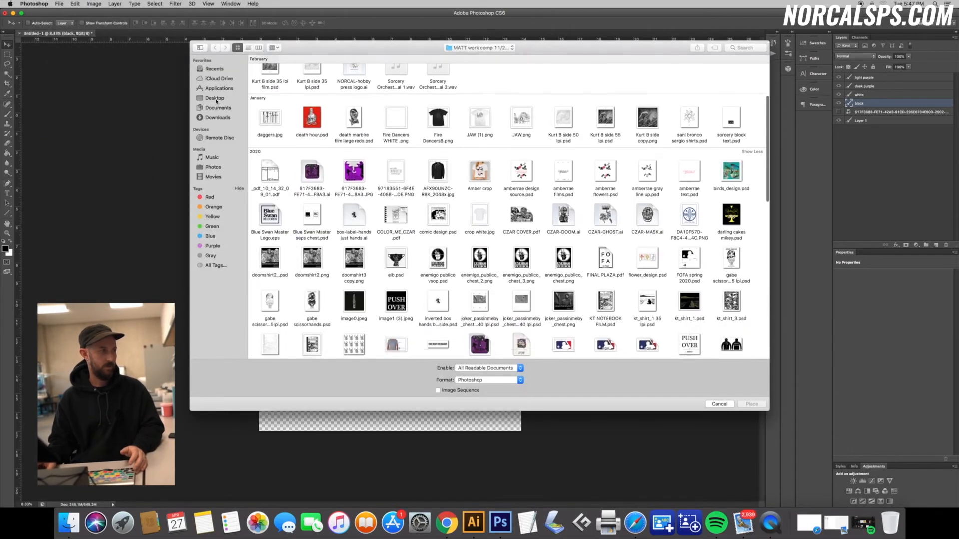
pyautogui.click(751, 403)
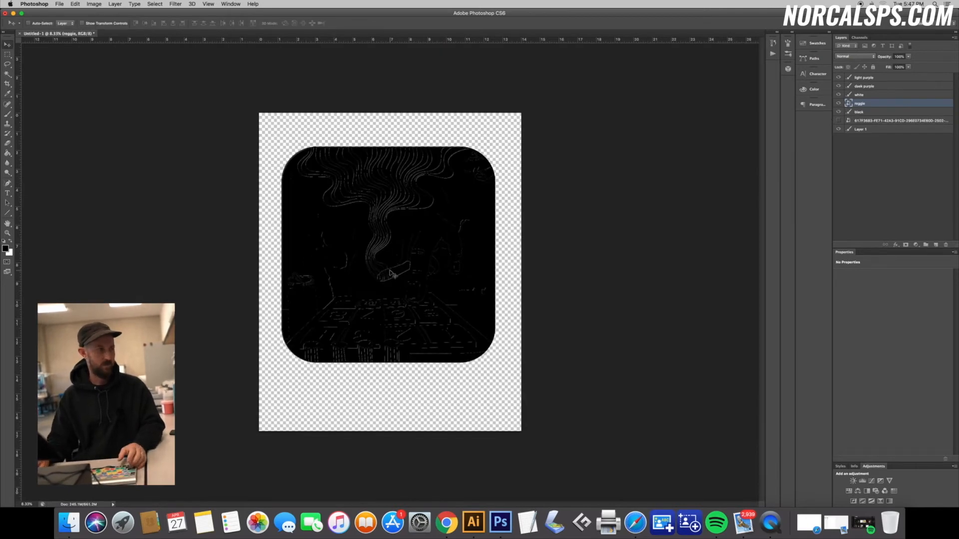
pyautogui.moveTo(389, 127)
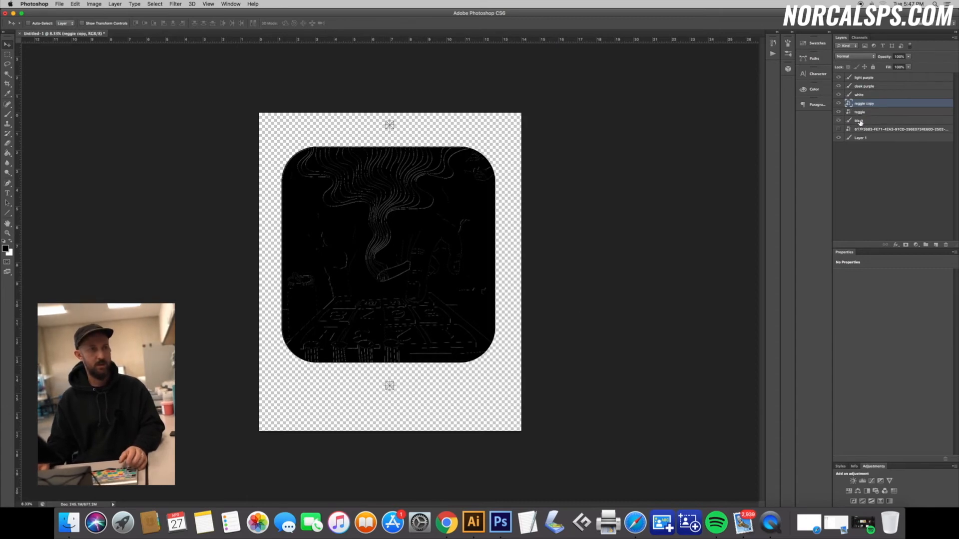
# - Hide the upper color layers and select both registration mark layers for duplicating
pyautogui.click(862, 120)
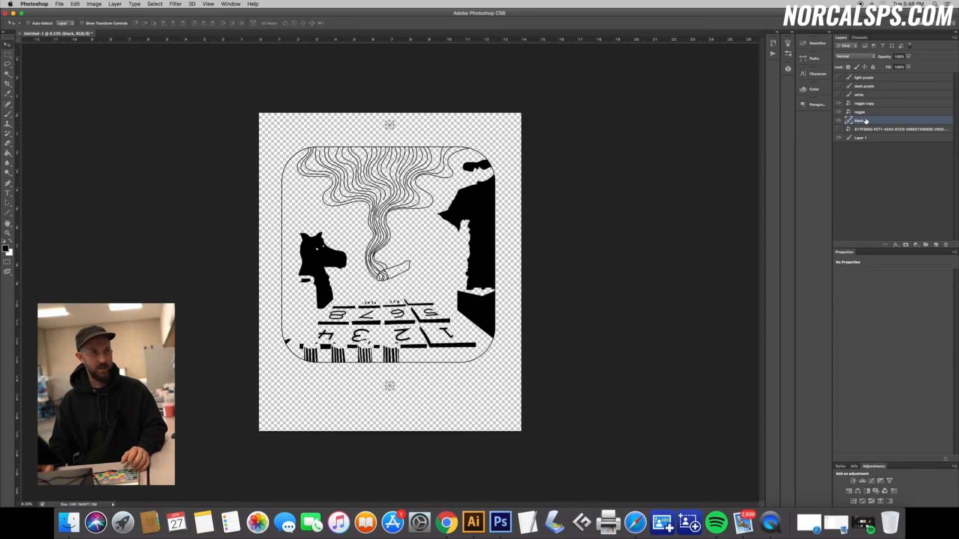
pyautogui.click(864, 104)
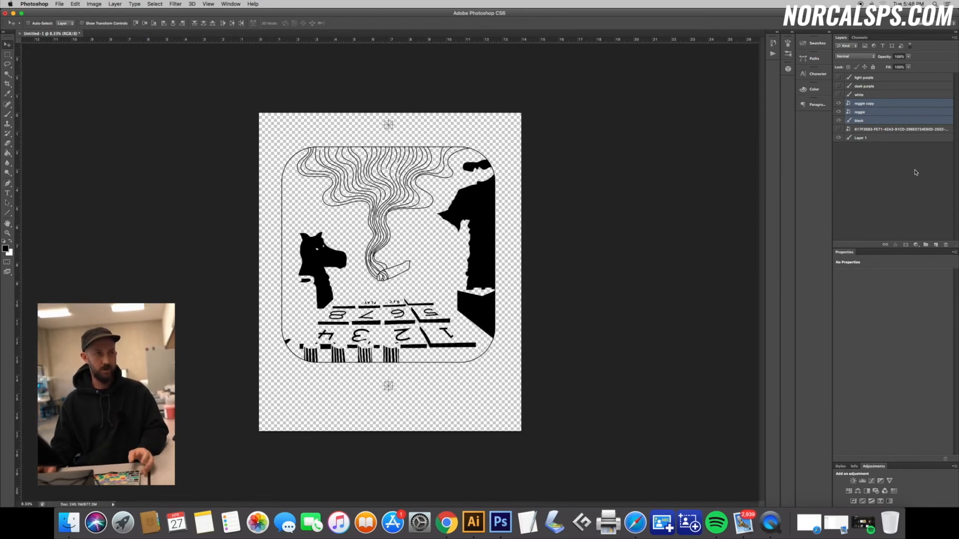
pyautogui.click(864, 103)
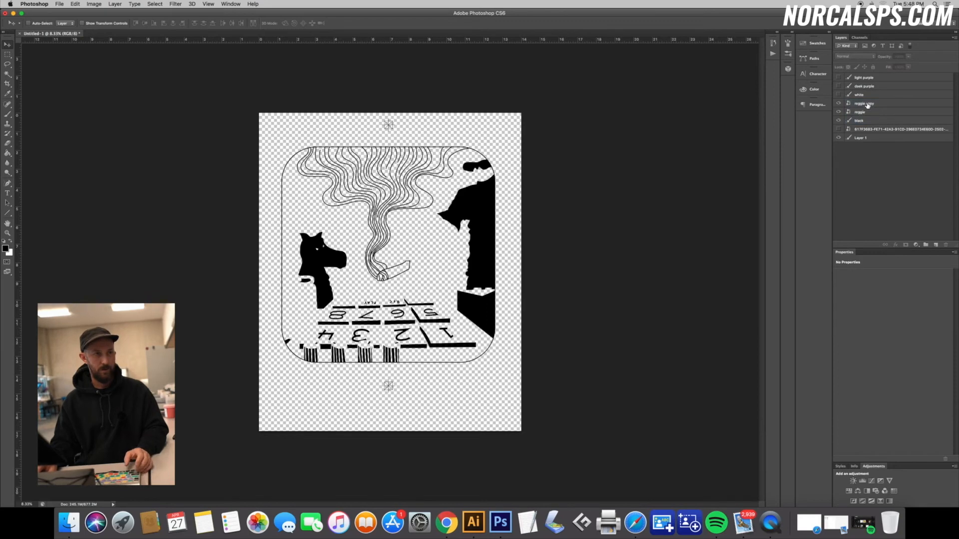
pyautogui.click(864, 102)
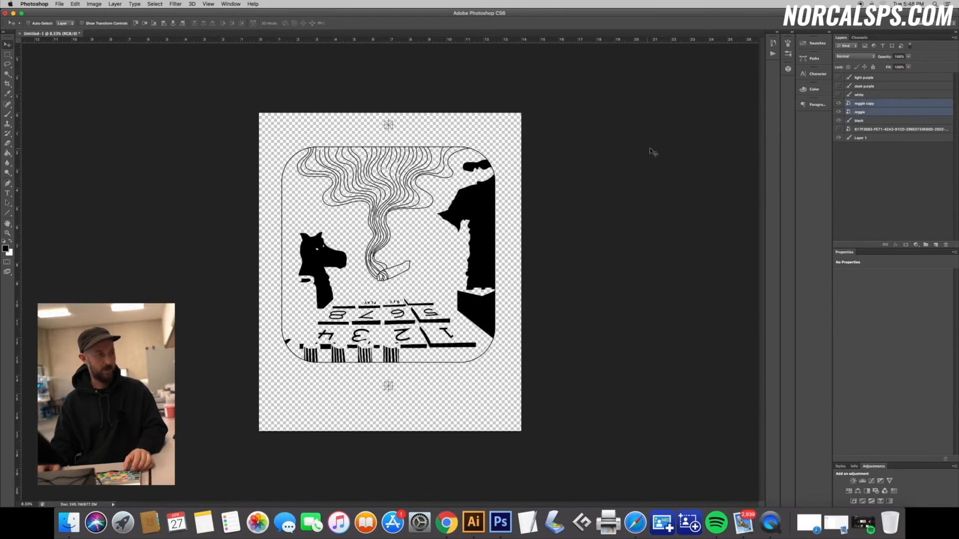
pyautogui.moveTo(418, 132)
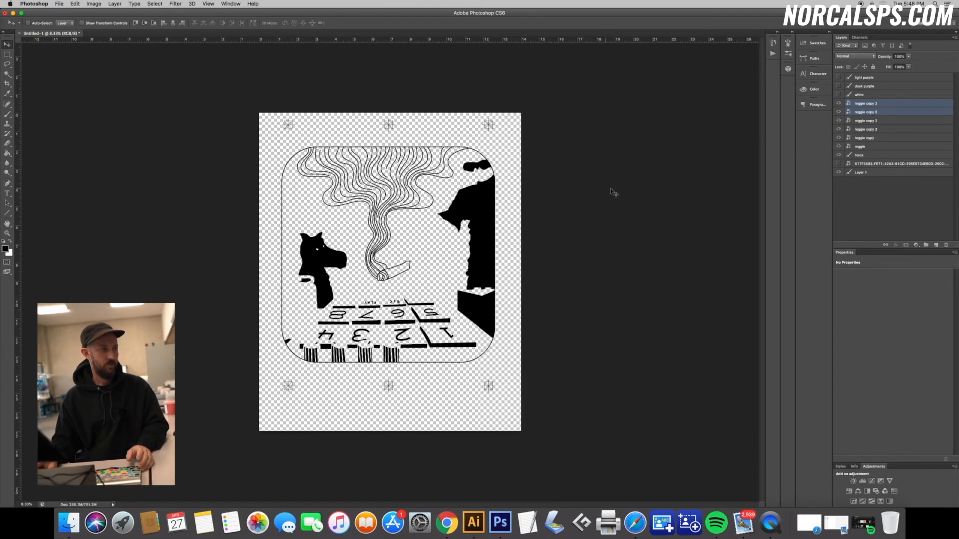
# - Hide the color layers so only the black artwork shows, and bring up print settings
pyautogui.click(866, 128)
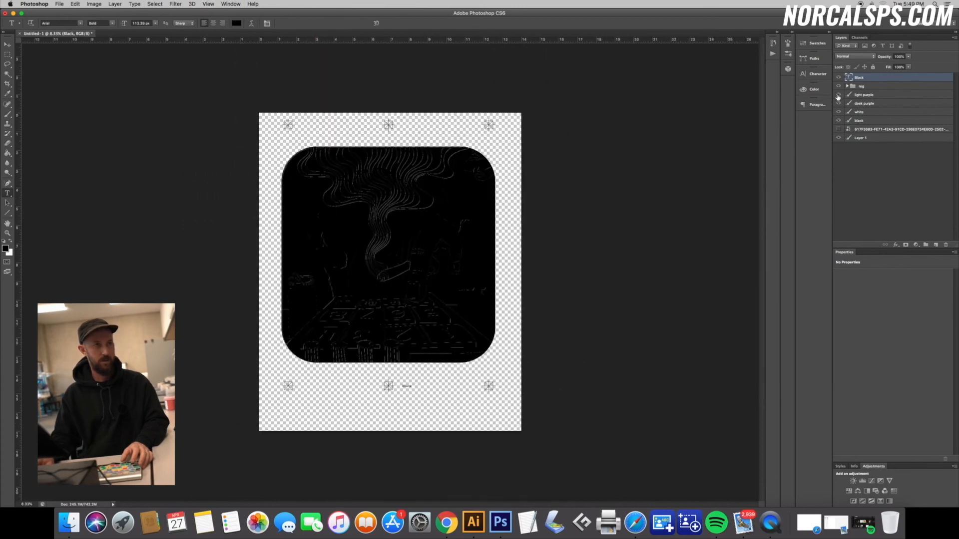
pyautogui.click(838, 77)
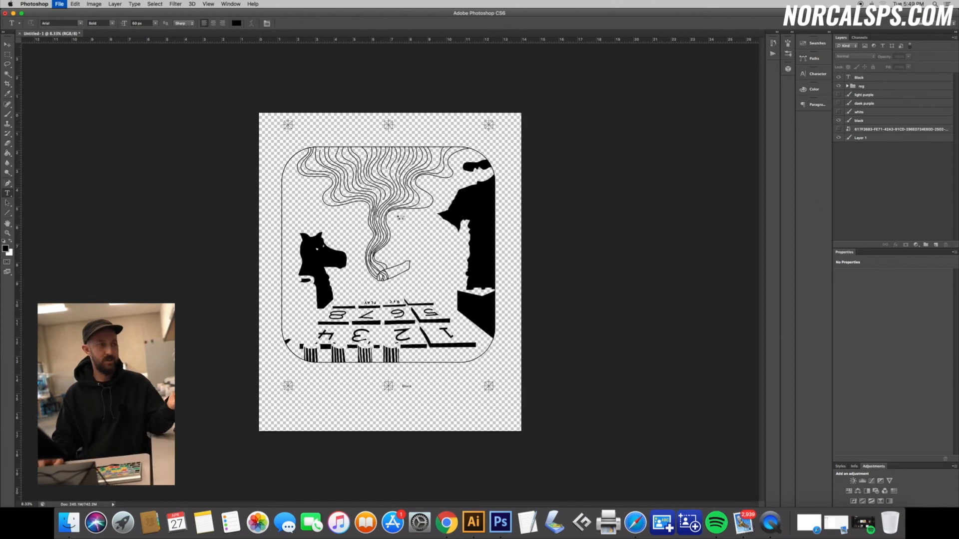
pyautogui.click(60, 3)
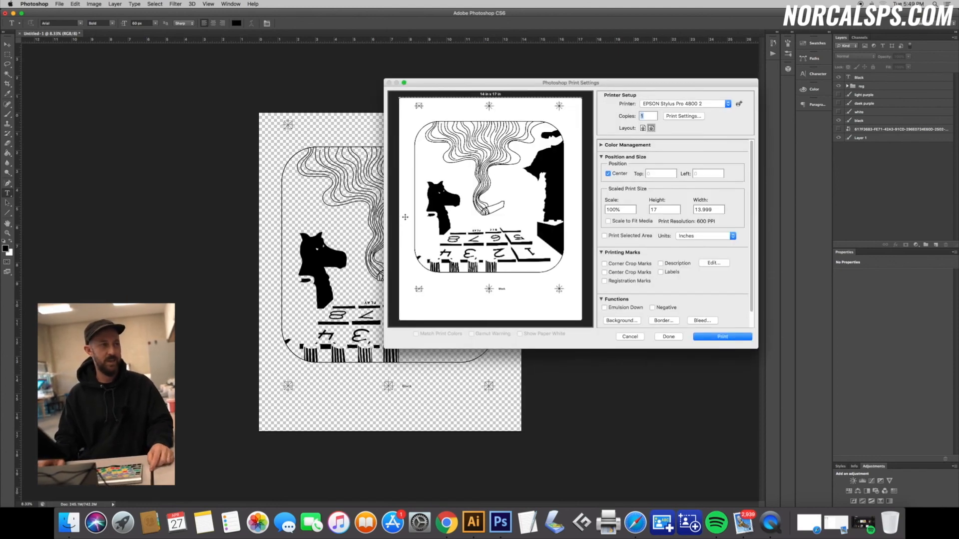